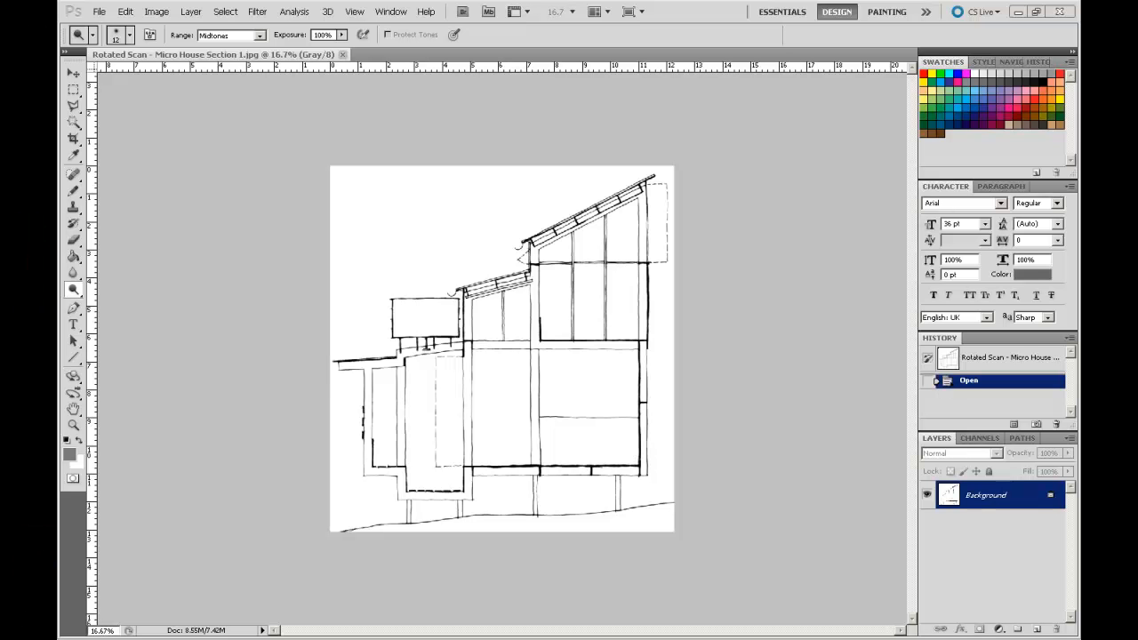
mouse_move(641, 471)
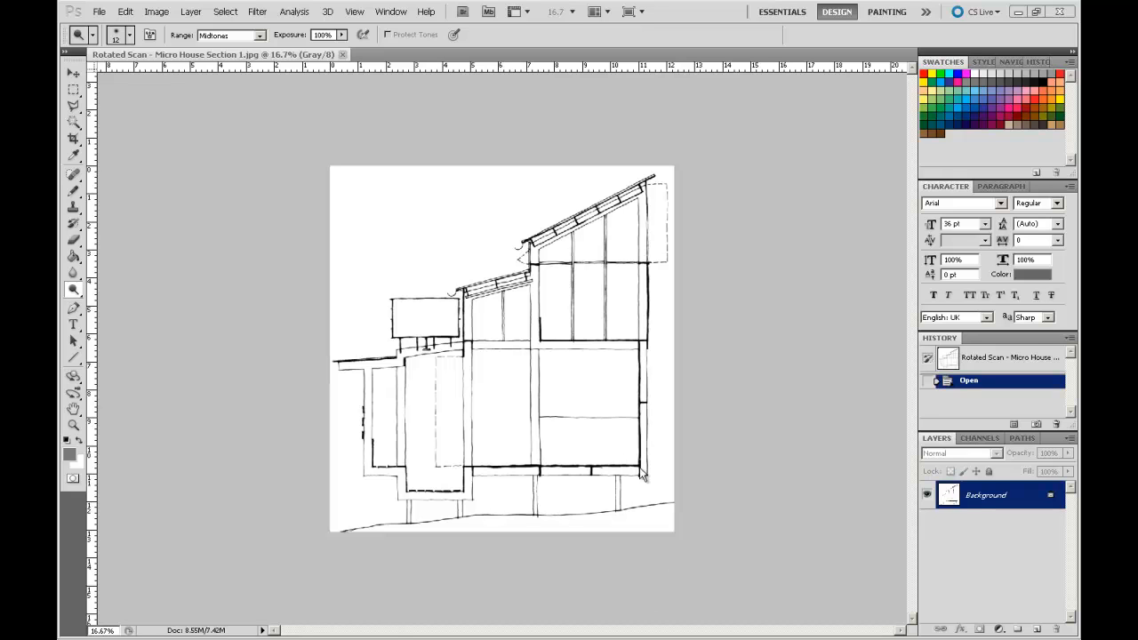
mouse_move(673, 475)
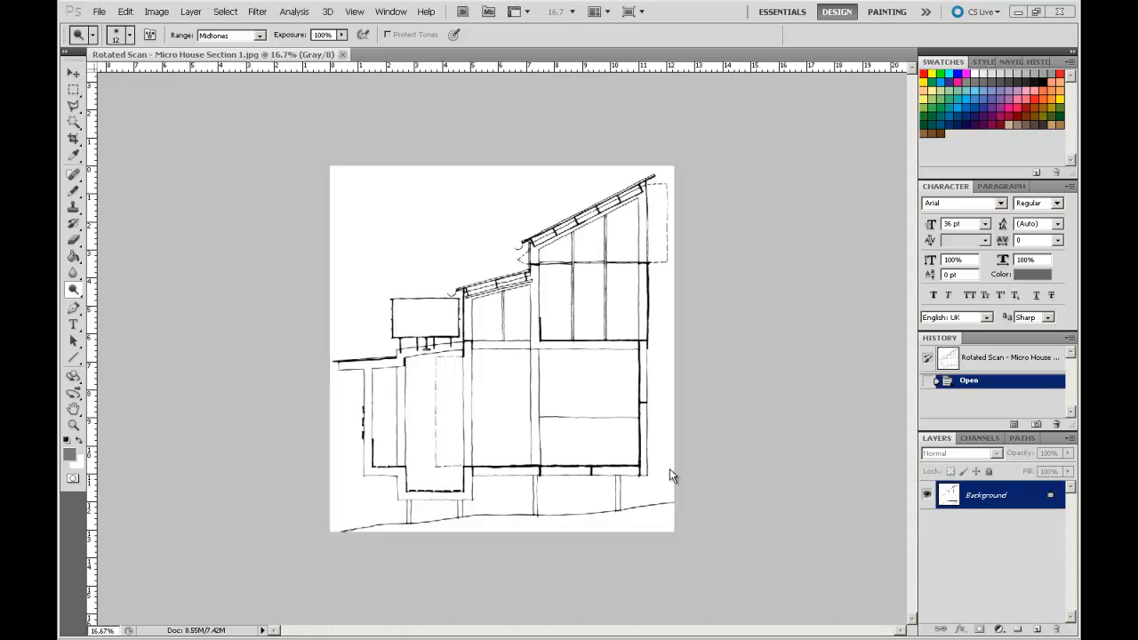
mouse_move(485, 285)
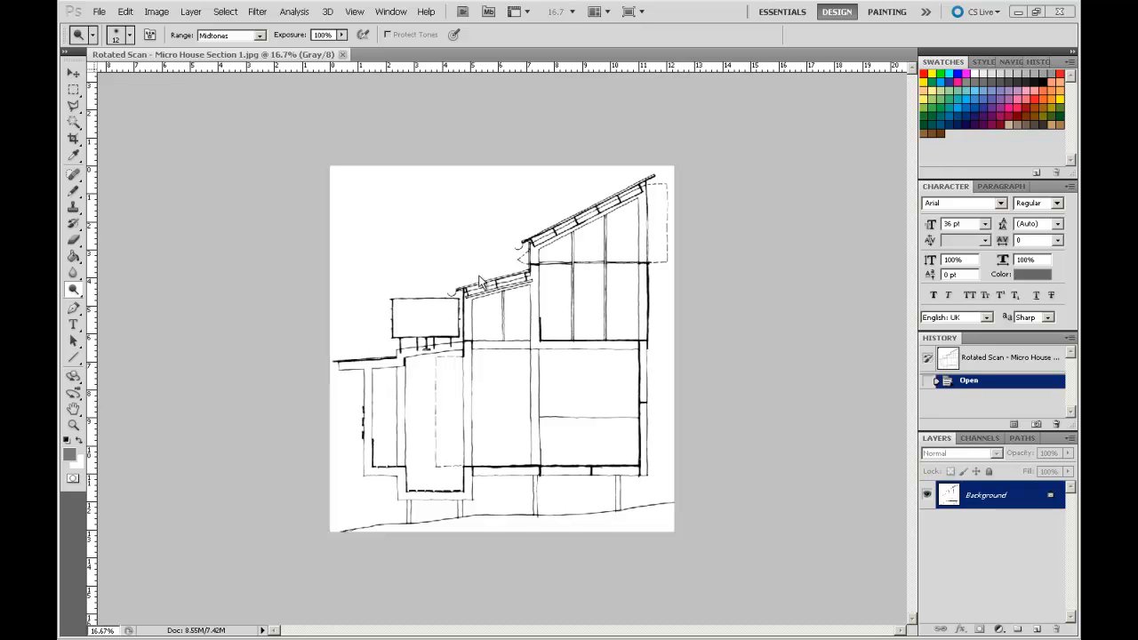
mouse_move(107, 9)
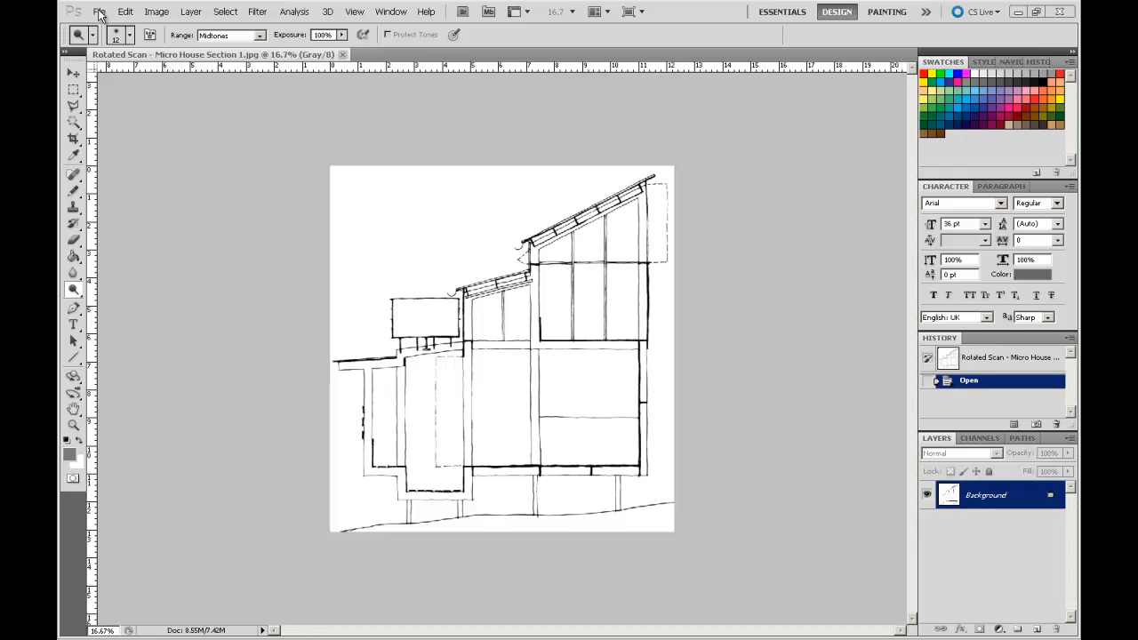
Step: Bring up the Open dialog listing the Video 1-5 folder of scanned sketches
click(98, 9)
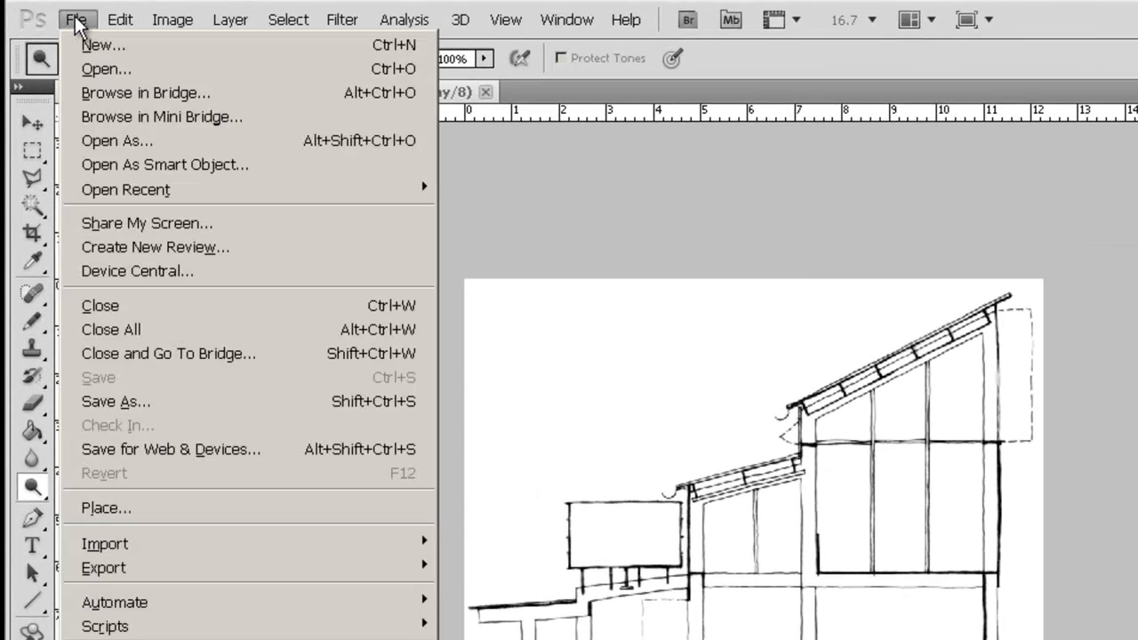
click(97, 66)
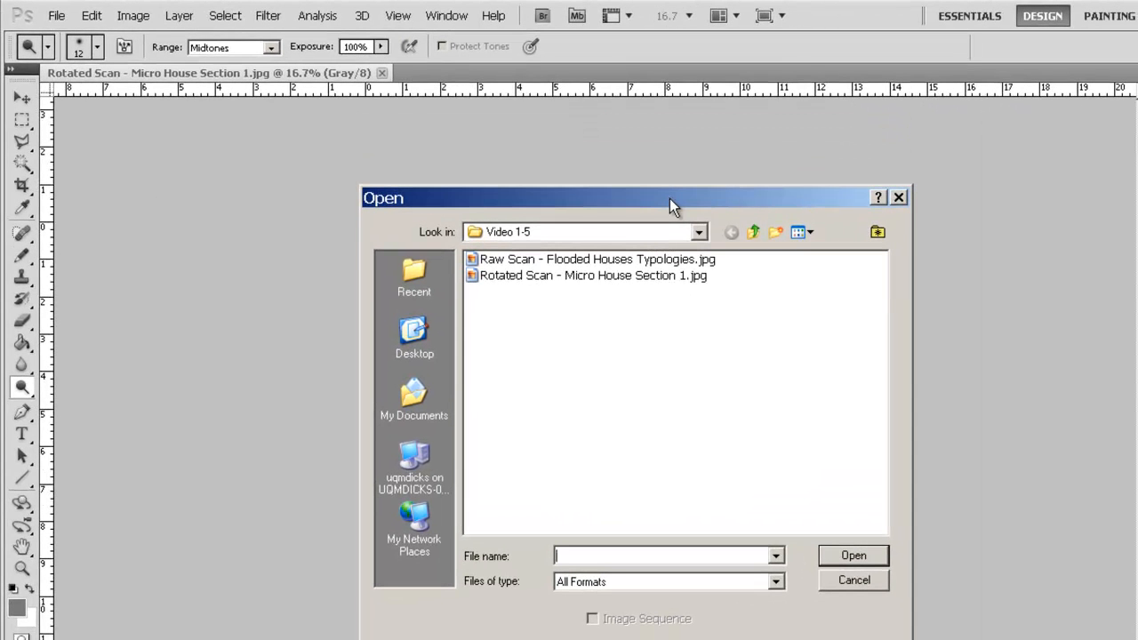
mouse_move(561, 209)
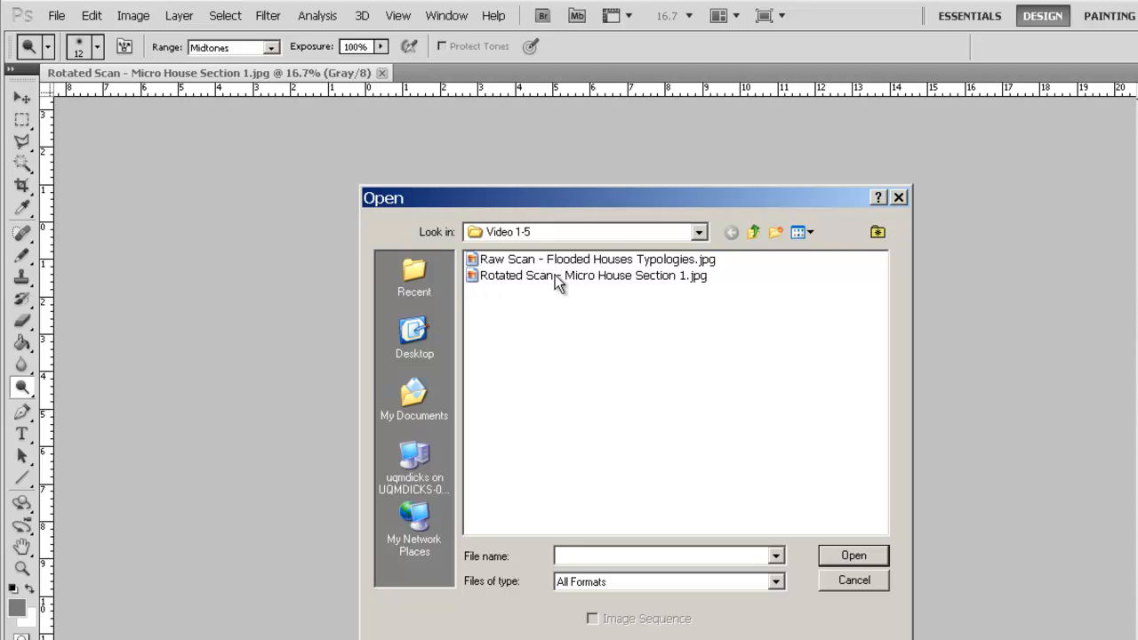
mouse_move(633, 280)
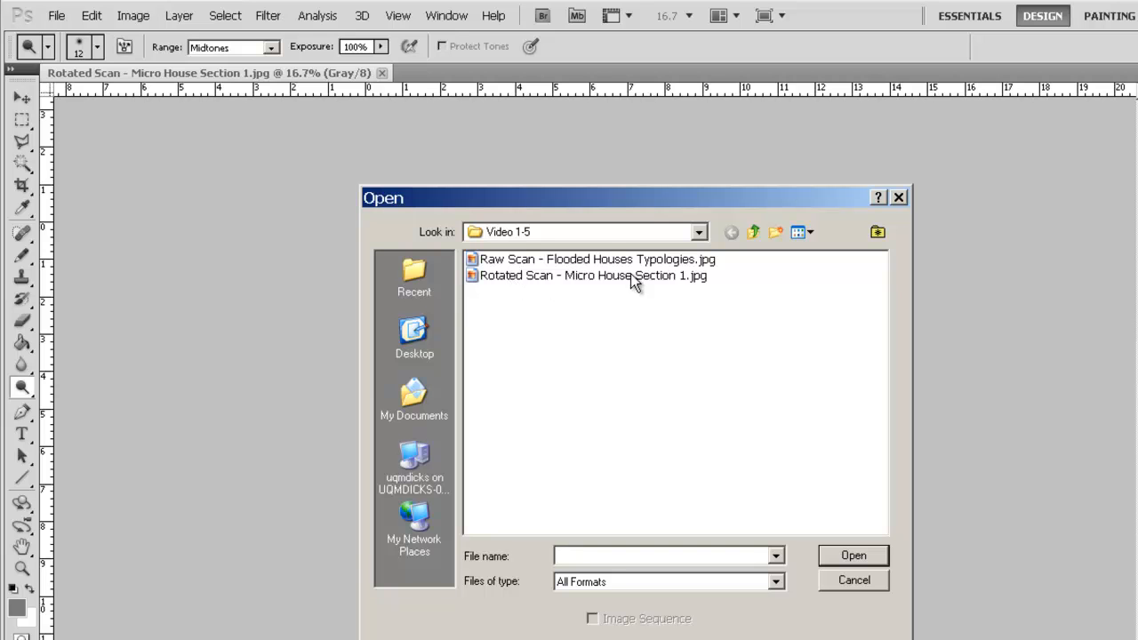
mouse_move(711, 287)
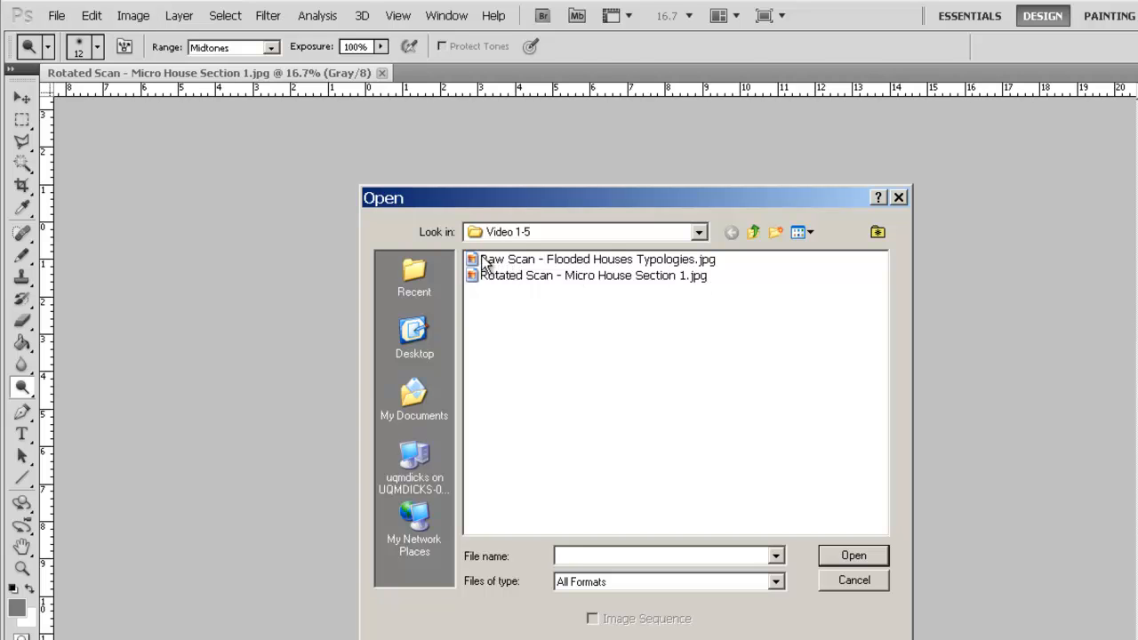
mouse_move(610, 267)
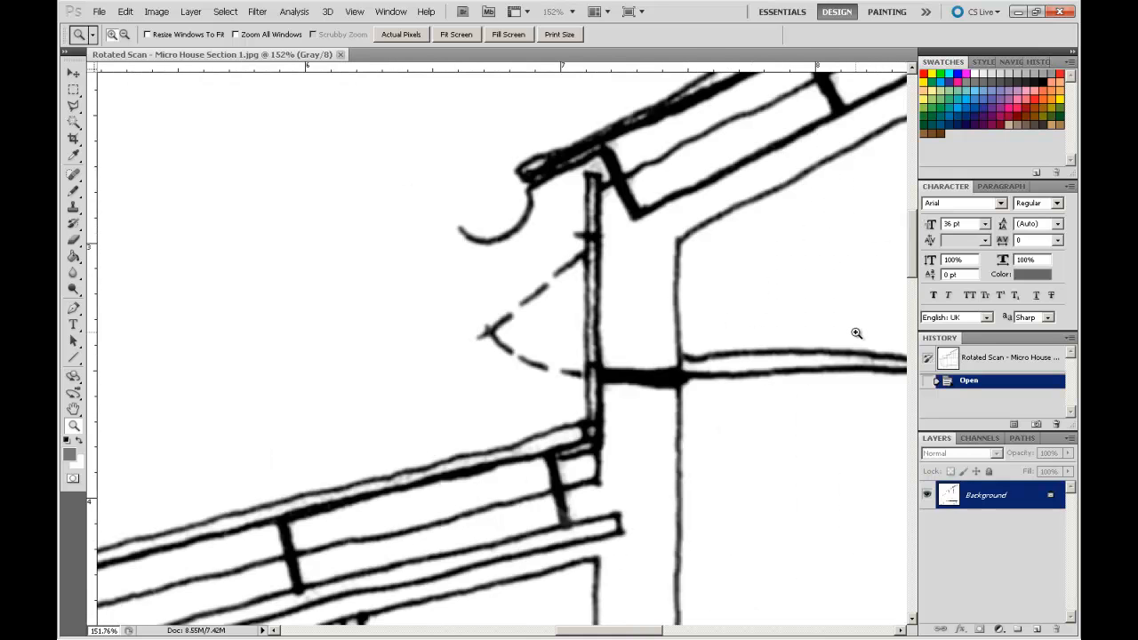
mouse_move(778, 273)
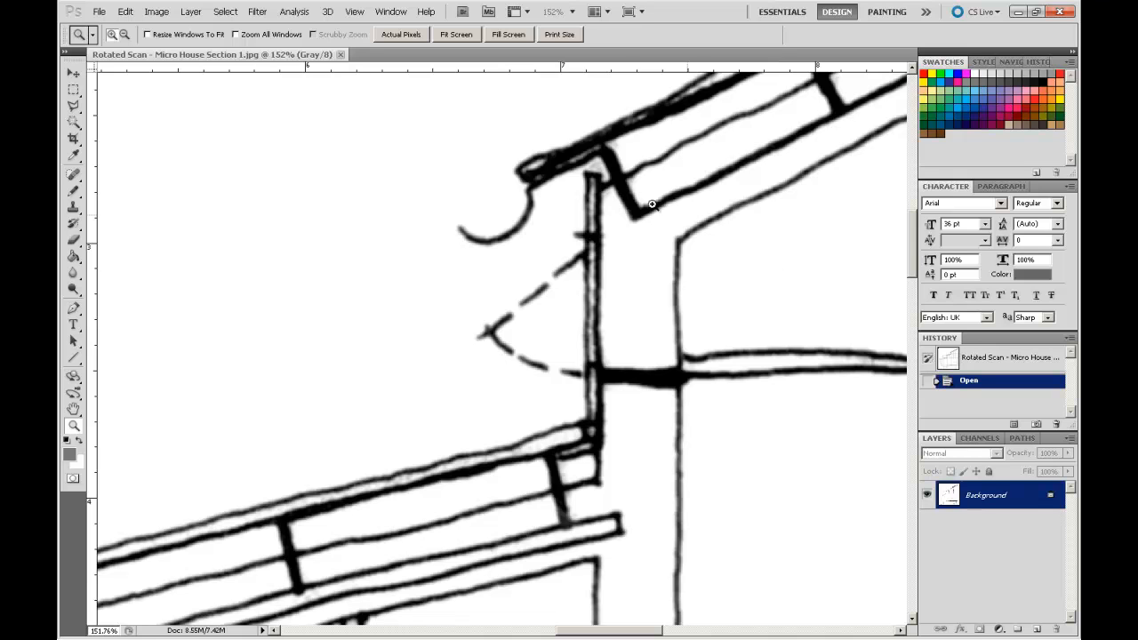
mouse_move(544, 485)
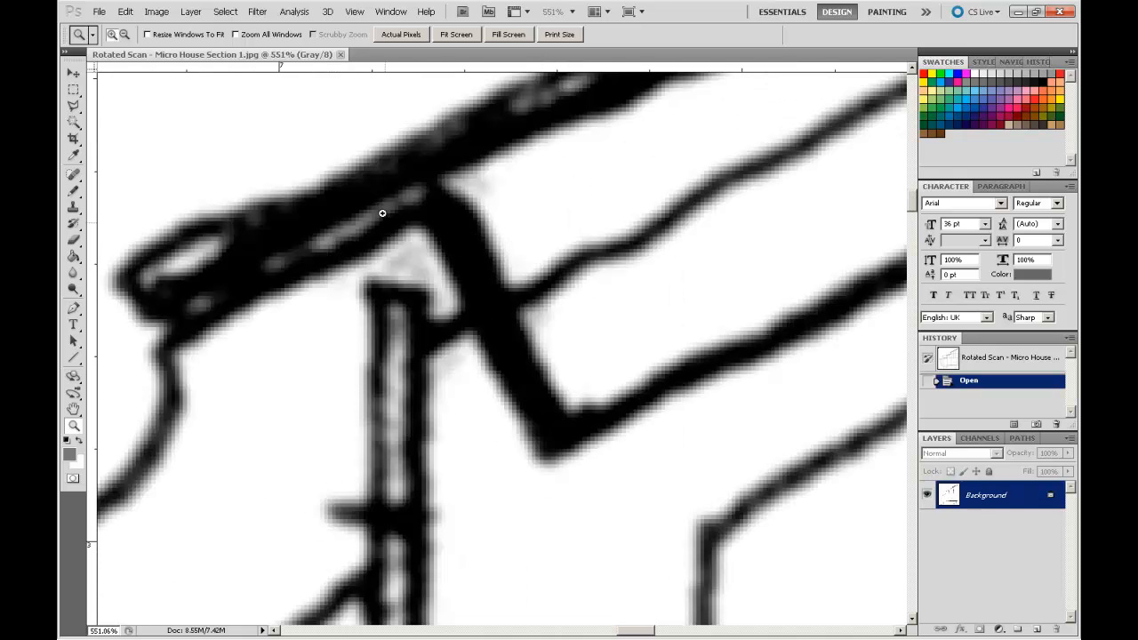
mouse_move(442, 558)
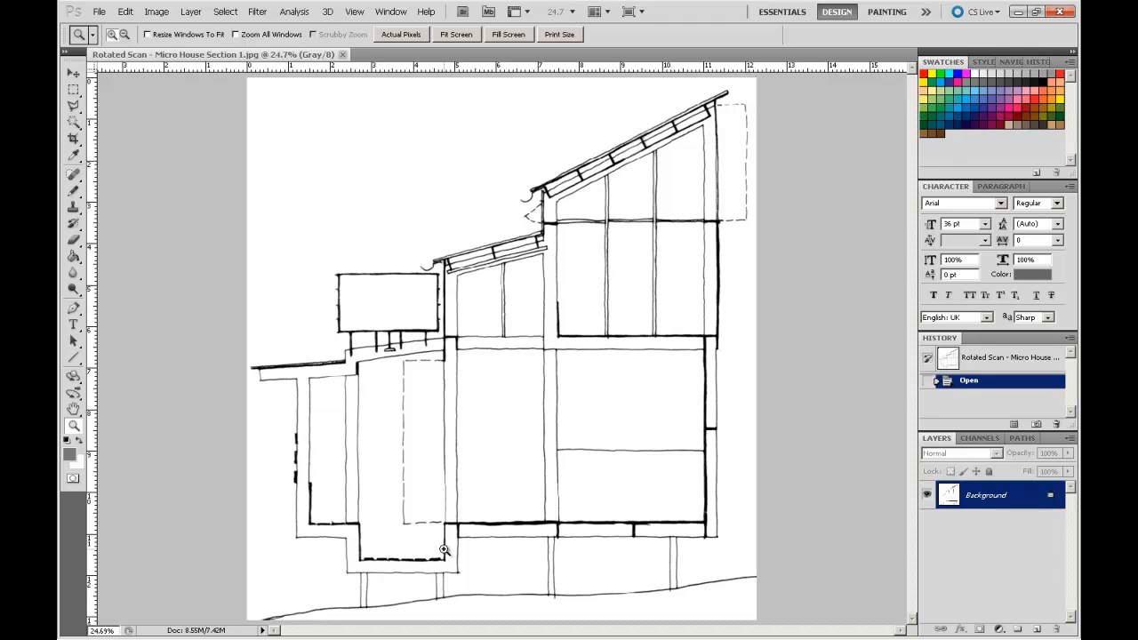
mouse_move(458, 191)
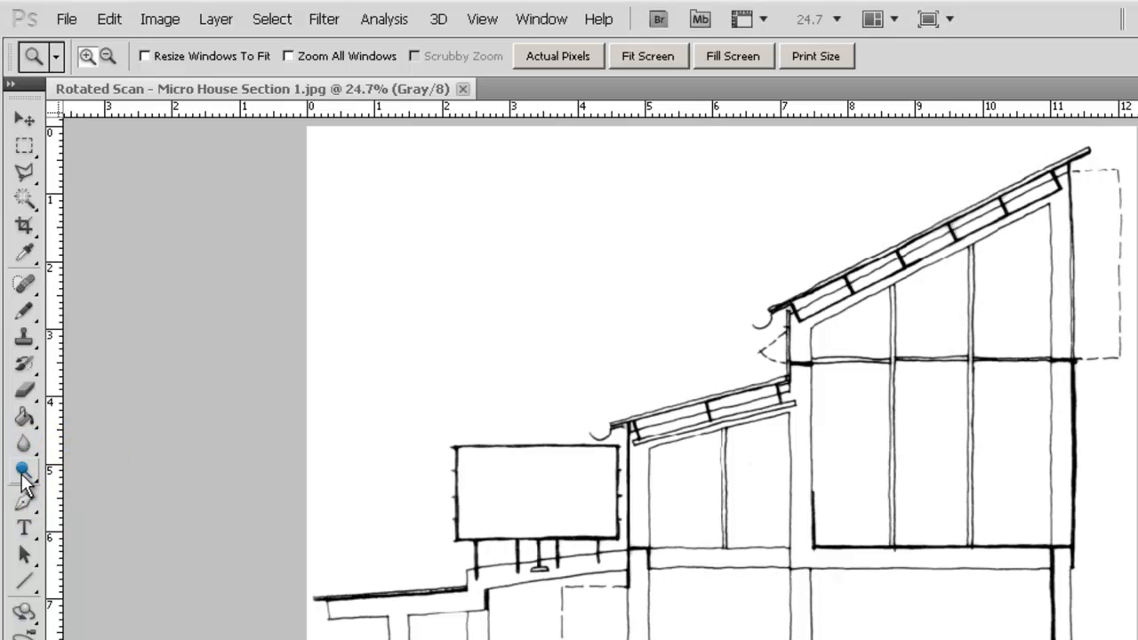
mouse_move(25, 471)
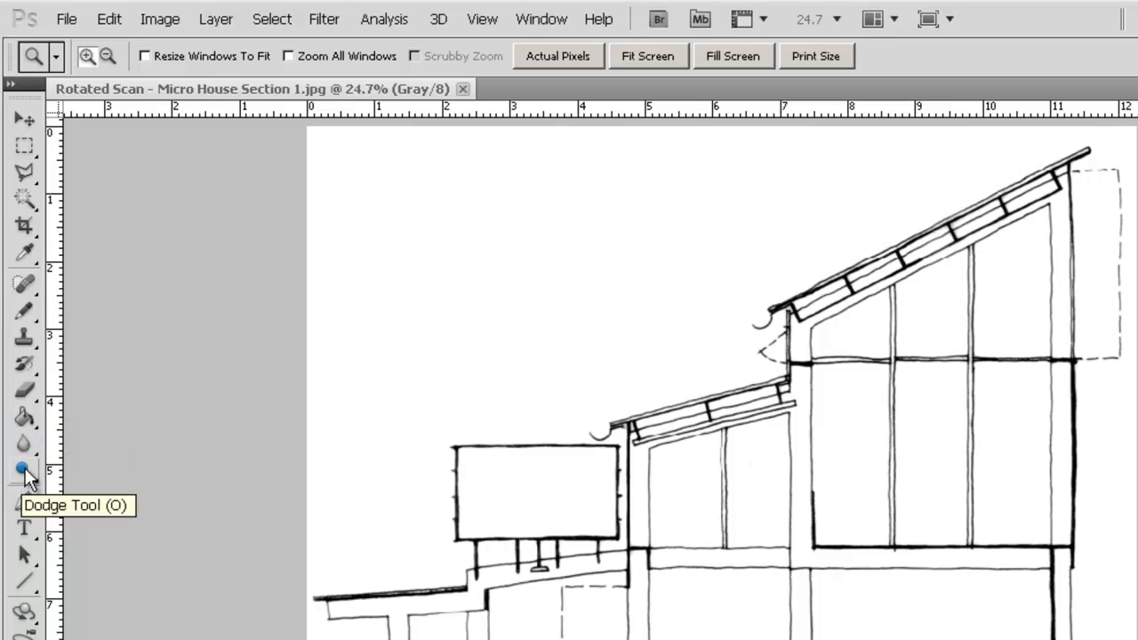
Step: Select the Dodge tool and enlarge its soft brush to around 162-172 px
click(19, 466)
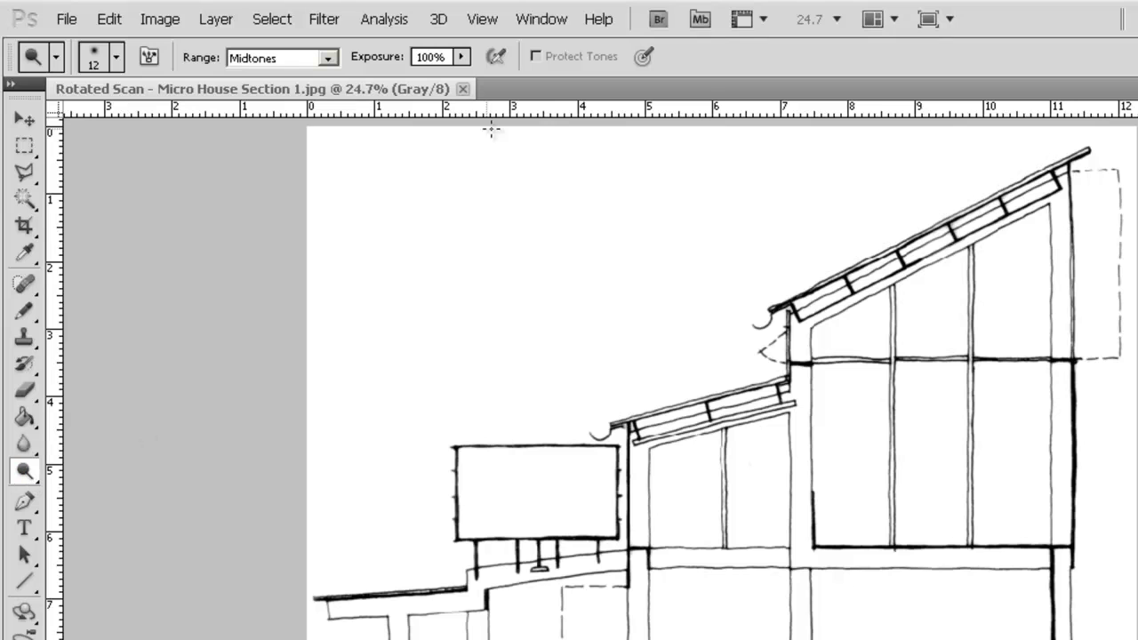
mouse_move(37, 49)
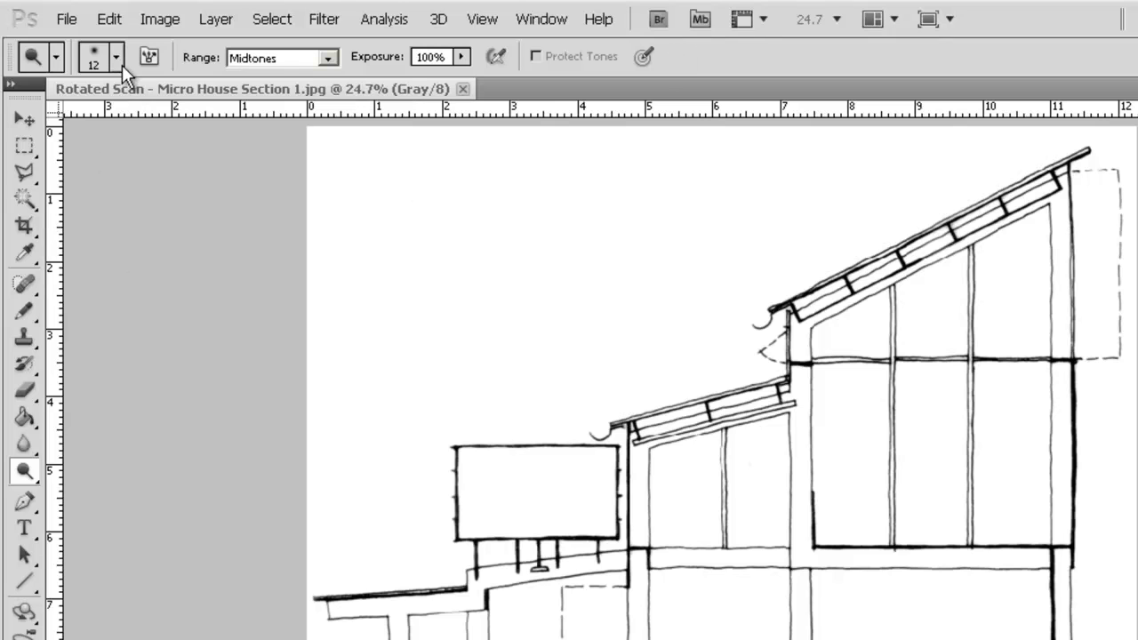
click(117, 56)
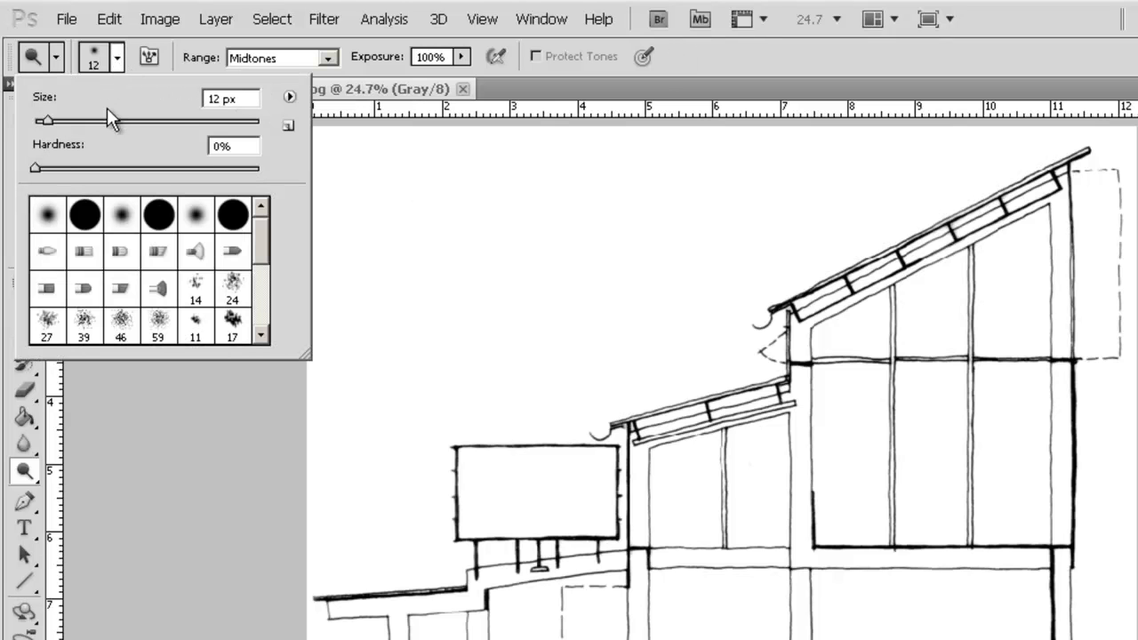
mouse_move(475, 330)
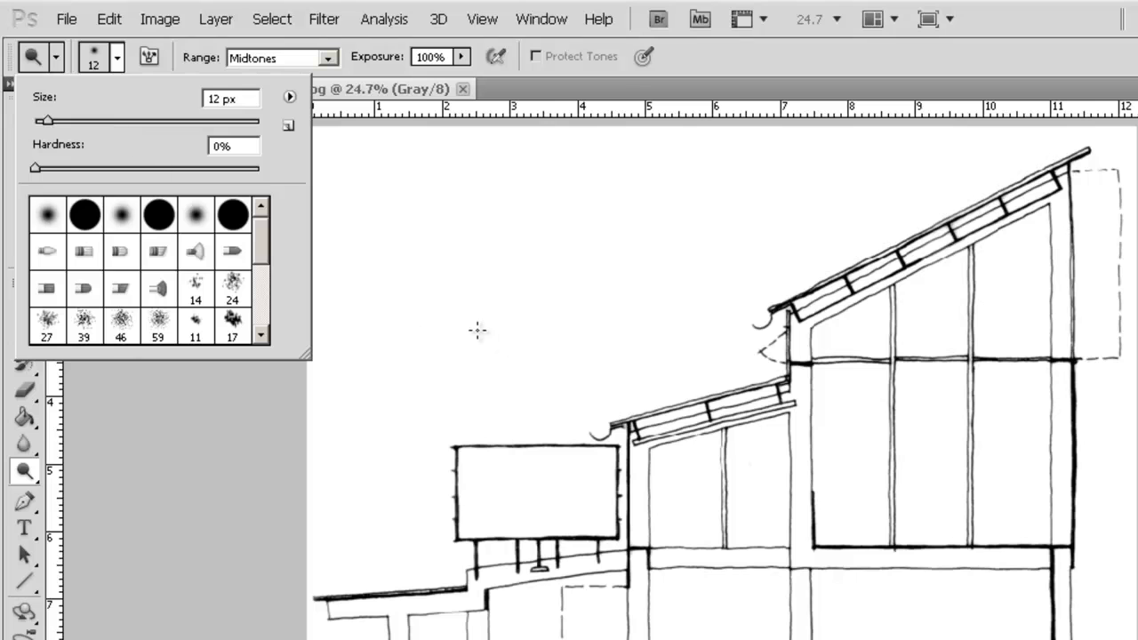
mouse_move(87, 132)
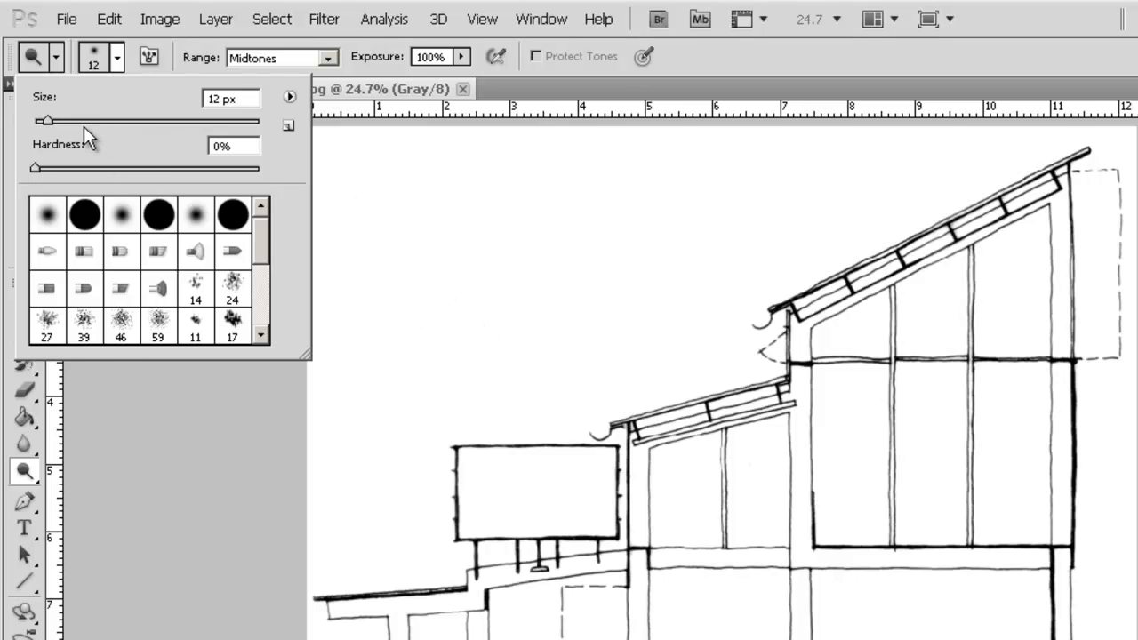
drag(45, 121, 56, 121)
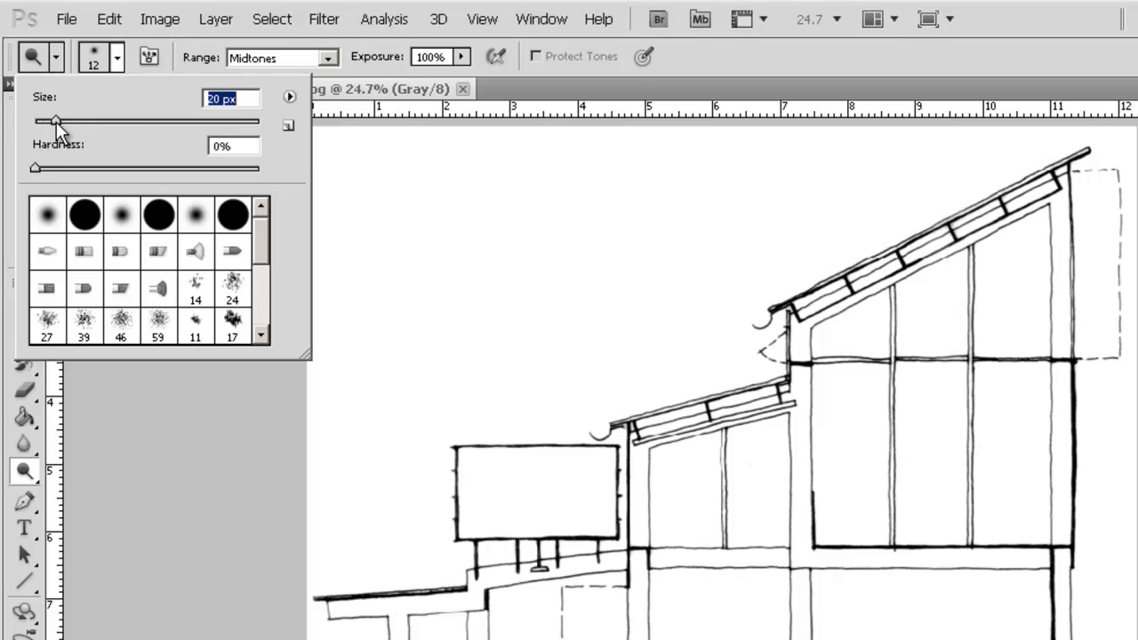
drag(55, 121, 182, 121)
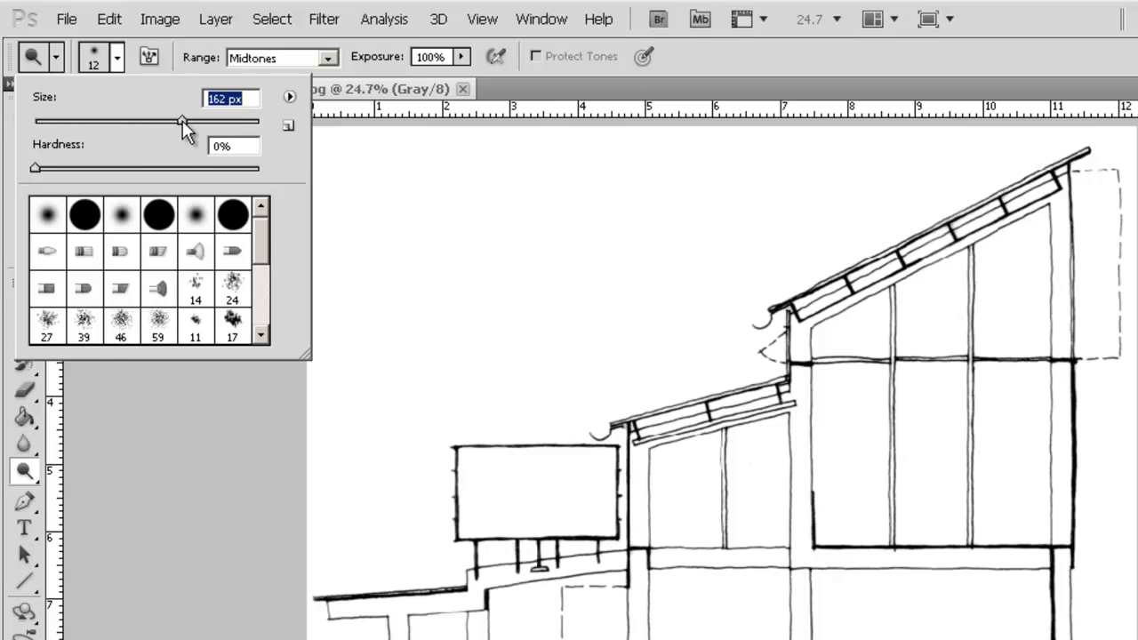
drag(180, 120, 184, 120)
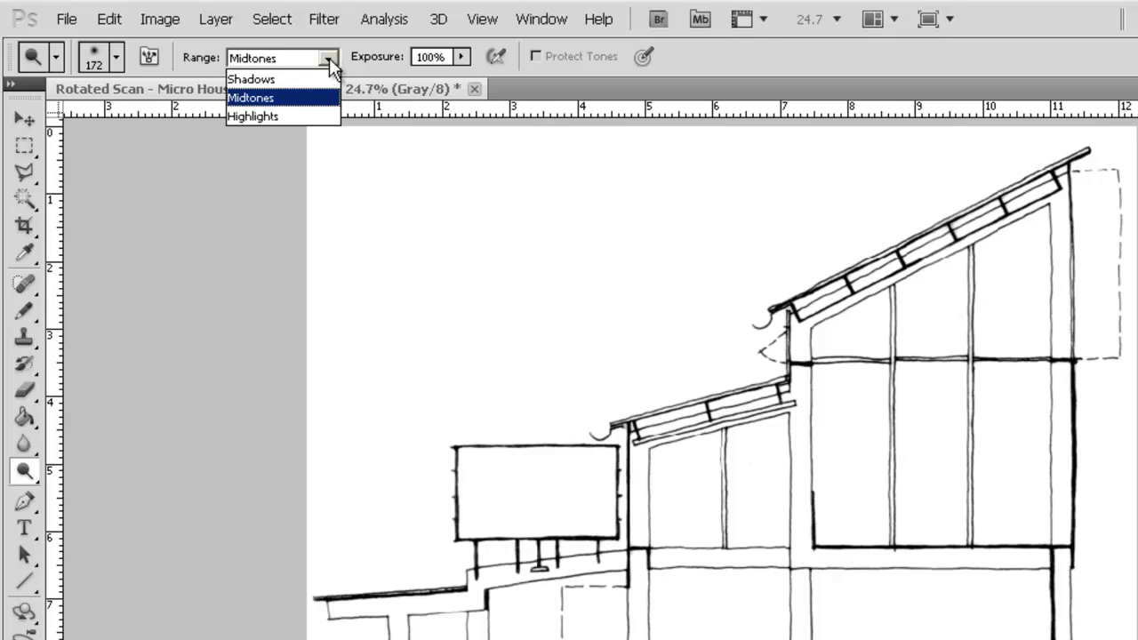
mouse_move(267, 117)
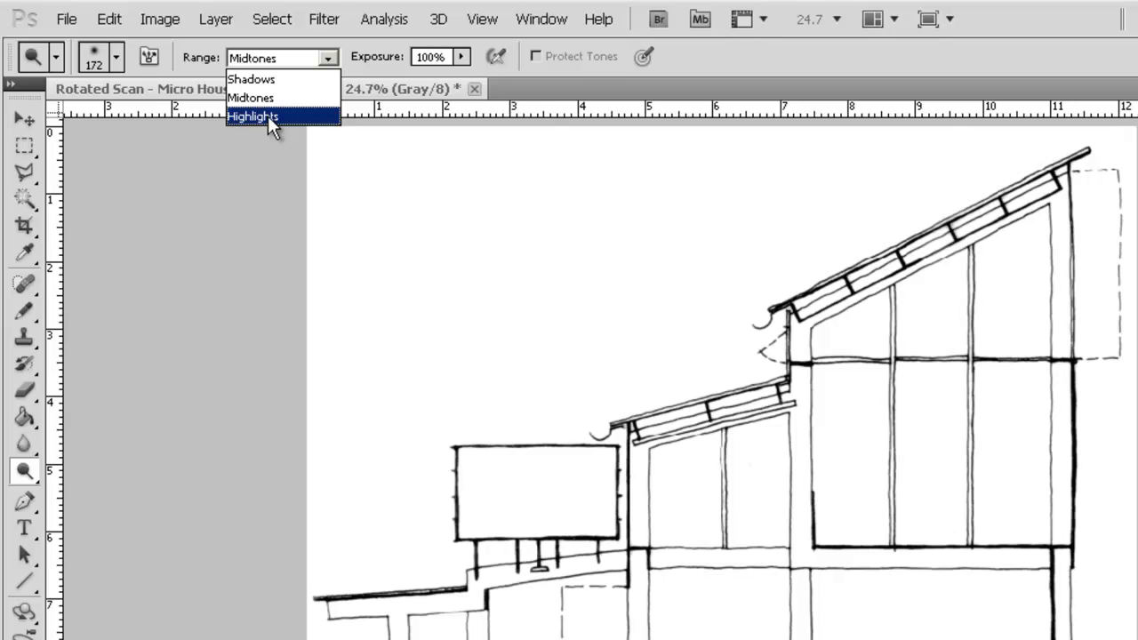
Step: Limit dodging to Highlights and lower the exposure to about 10%
click(263, 114)
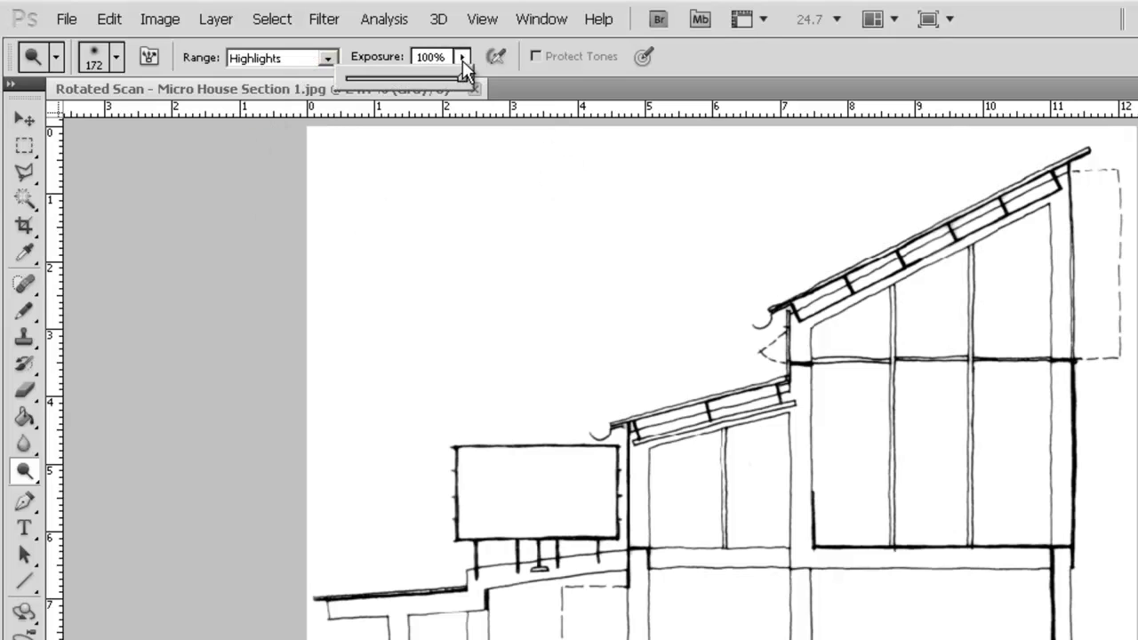
drag(473, 77, 453, 77)
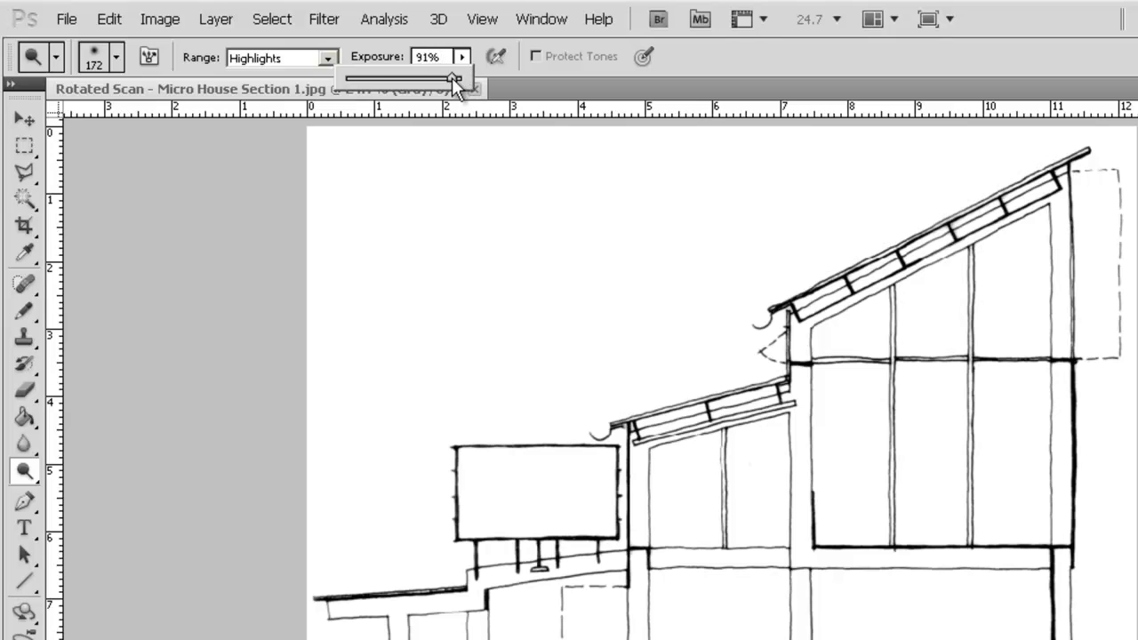
drag(454, 79, 353, 79)
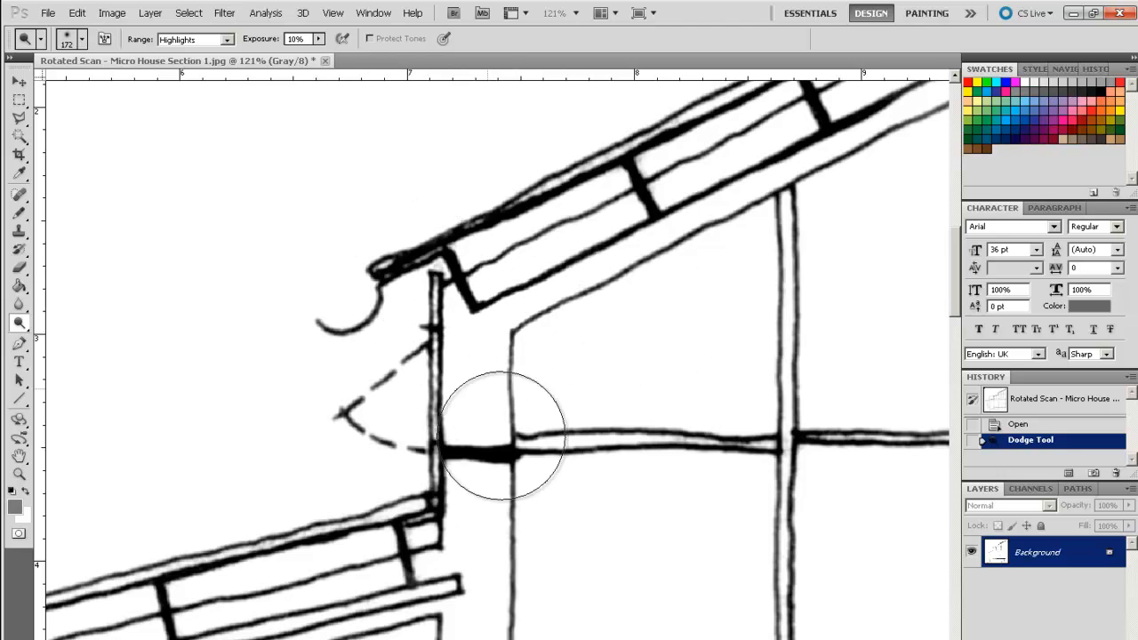
Step: Dodge the grey haze inside the upper window pane toward white
drag(502, 436, 609, 341)
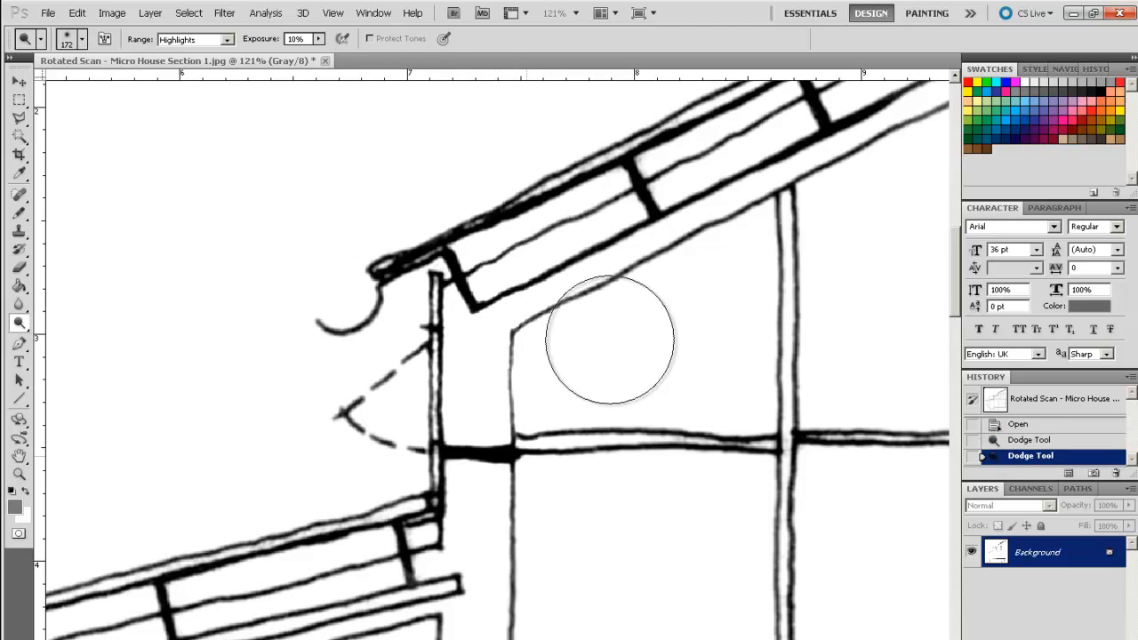
mouse_move(355, 613)
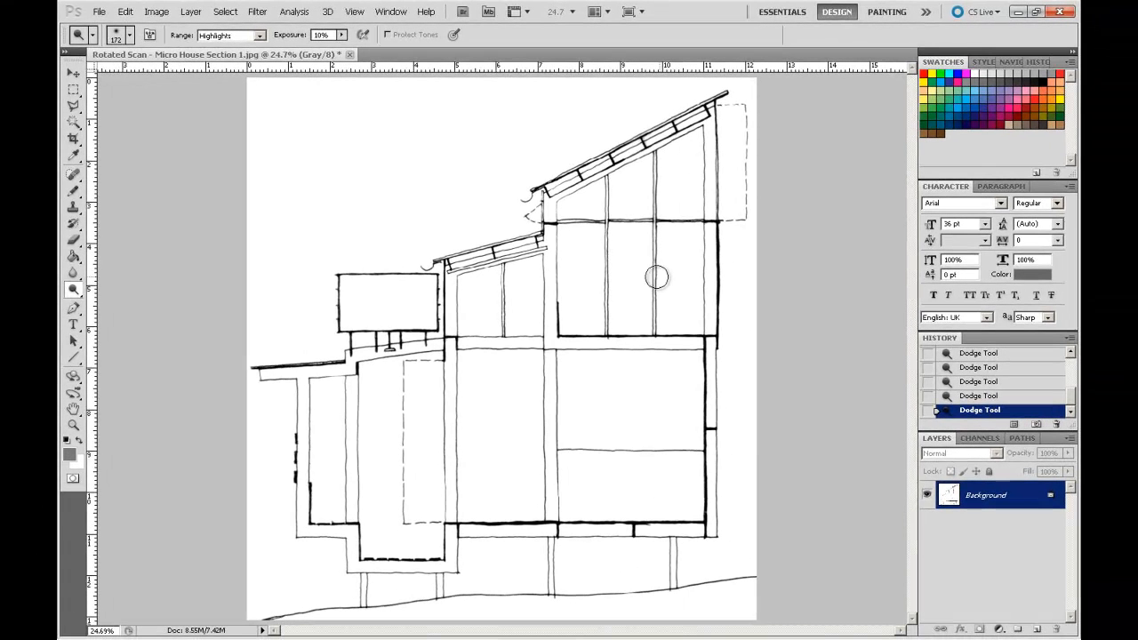
mouse_move(670, 197)
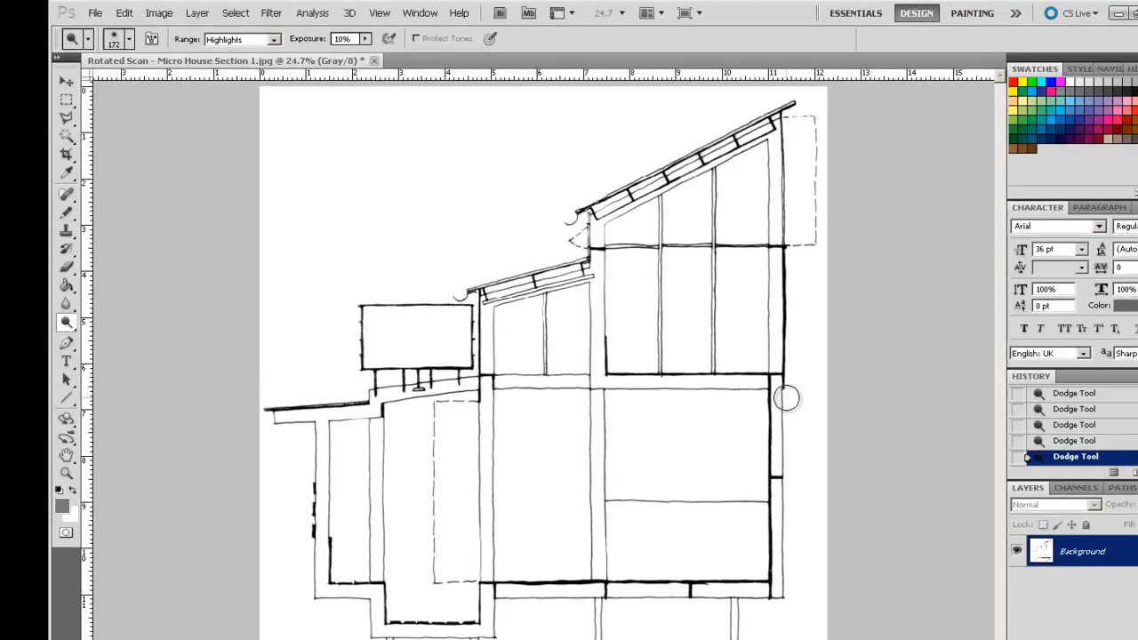
Step: Lower the scan's brightness and nudge up its contrast in Brightness/Contrast
click(137, 16)
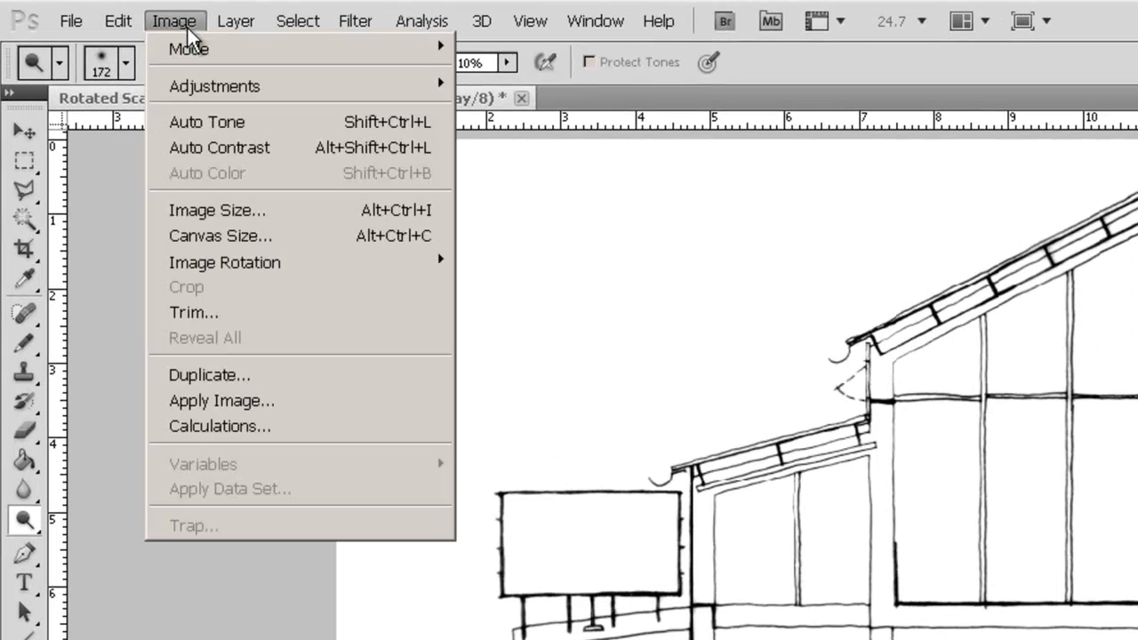
mouse_move(213, 86)
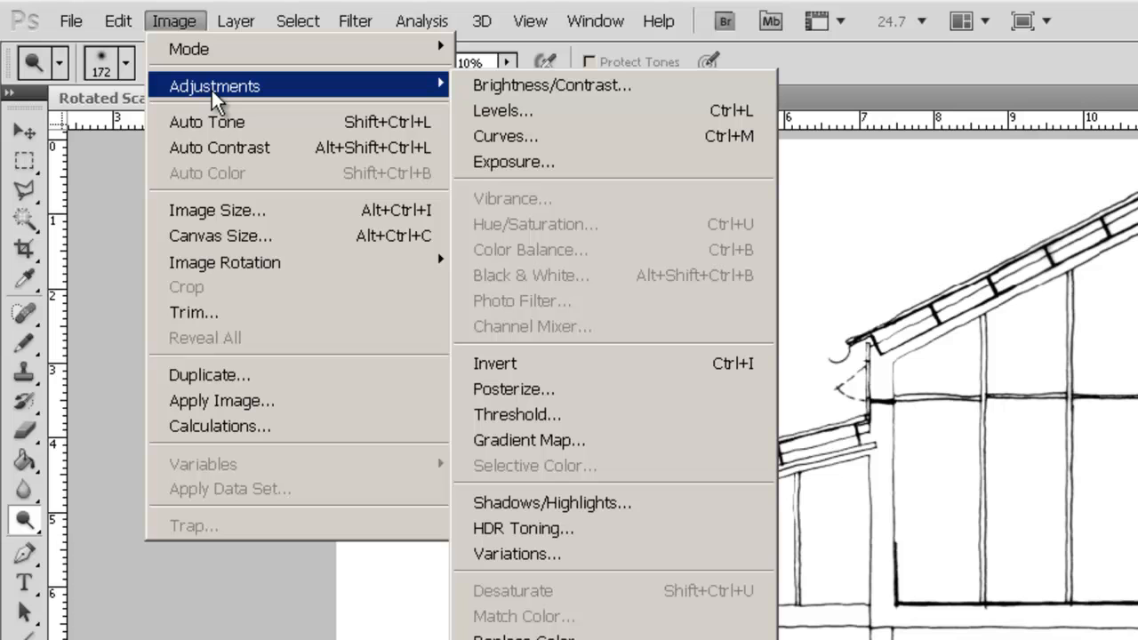
mouse_move(418, 98)
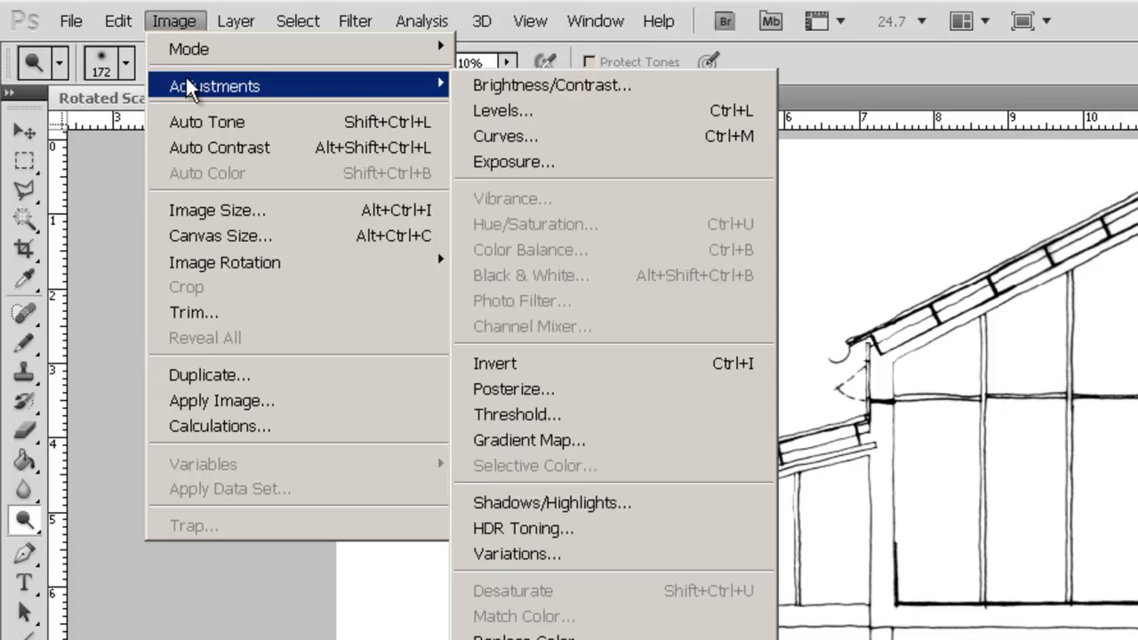
mouse_move(551, 85)
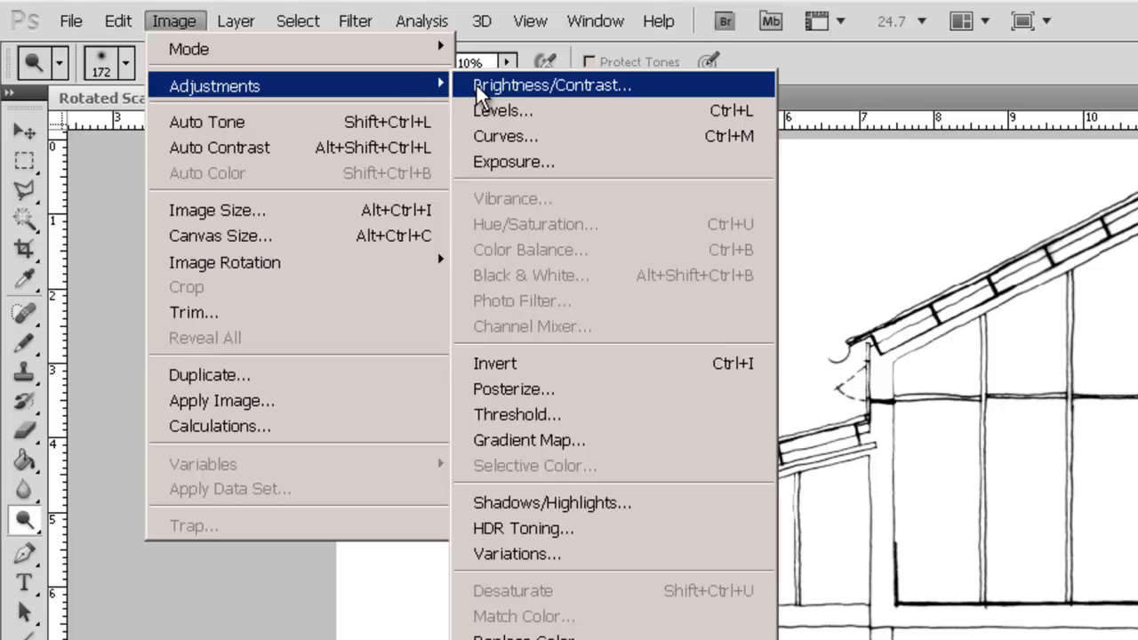
click(554, 85)
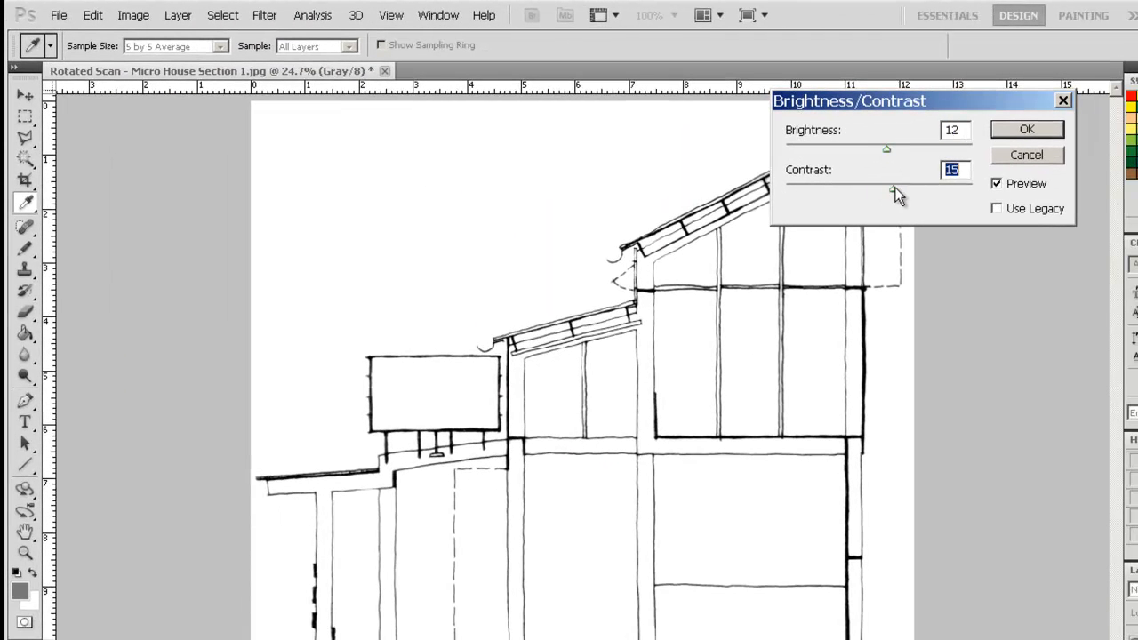
drag(898, 193, 882, 192)
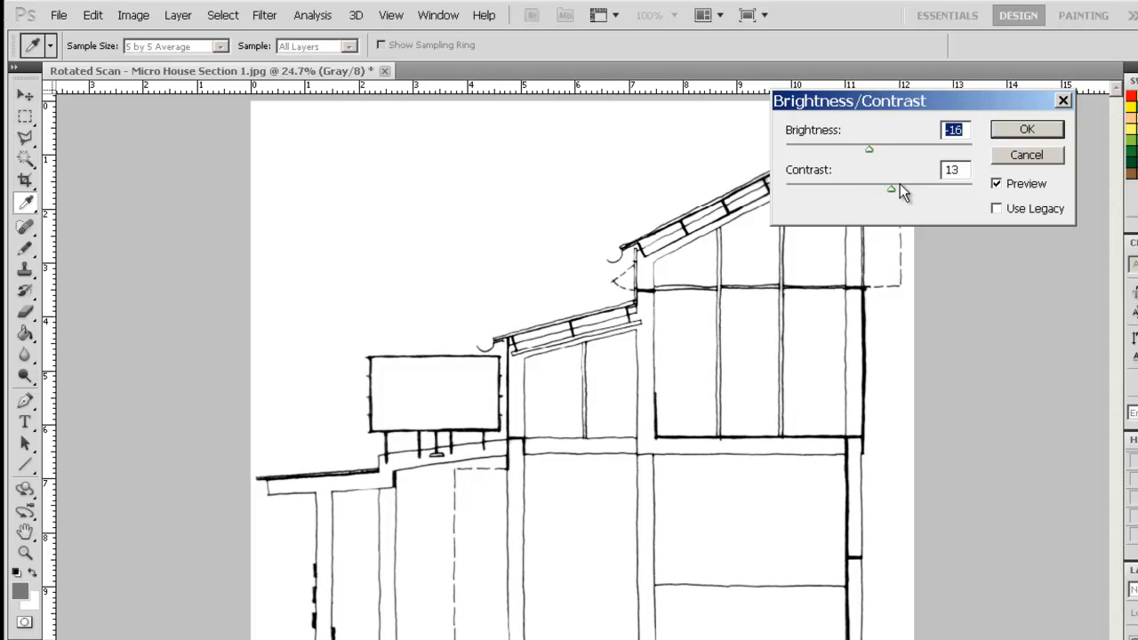
drag(891, 188, 911, 188)
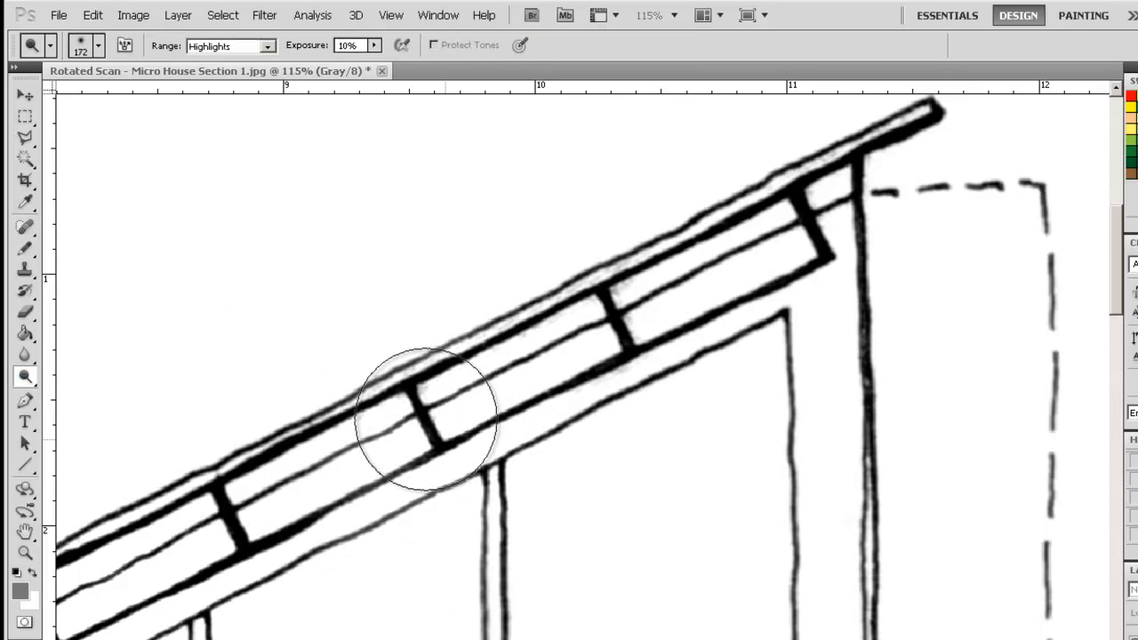
Step: Dodge the grey haze along the roof beams to a clean white
drag(427, 417, 614, 382)
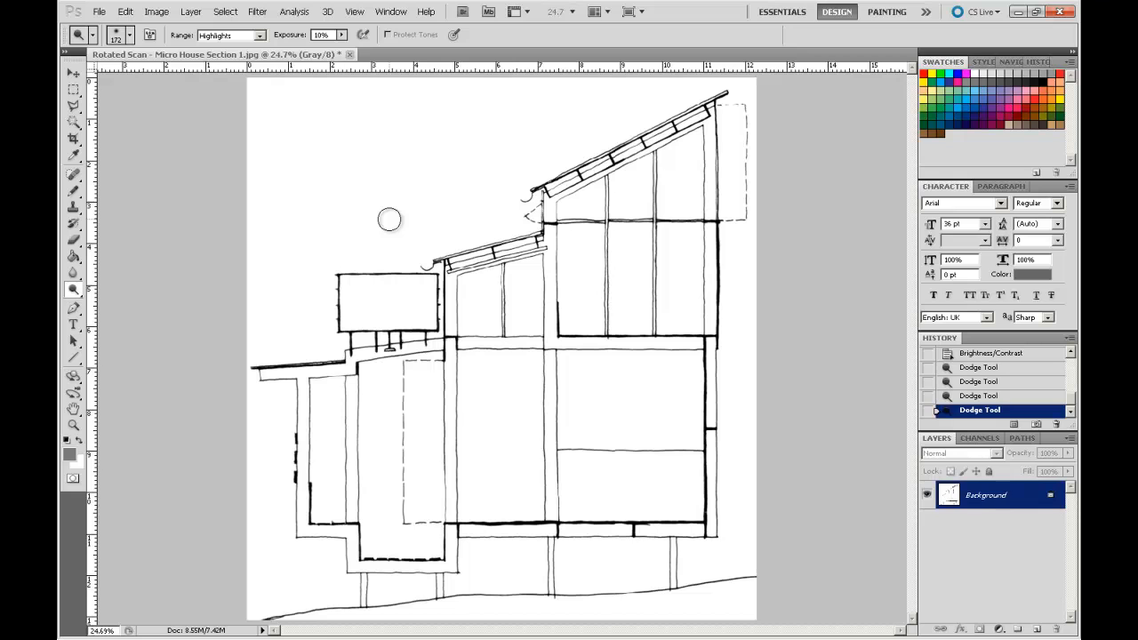
mouse_move(604, 248)
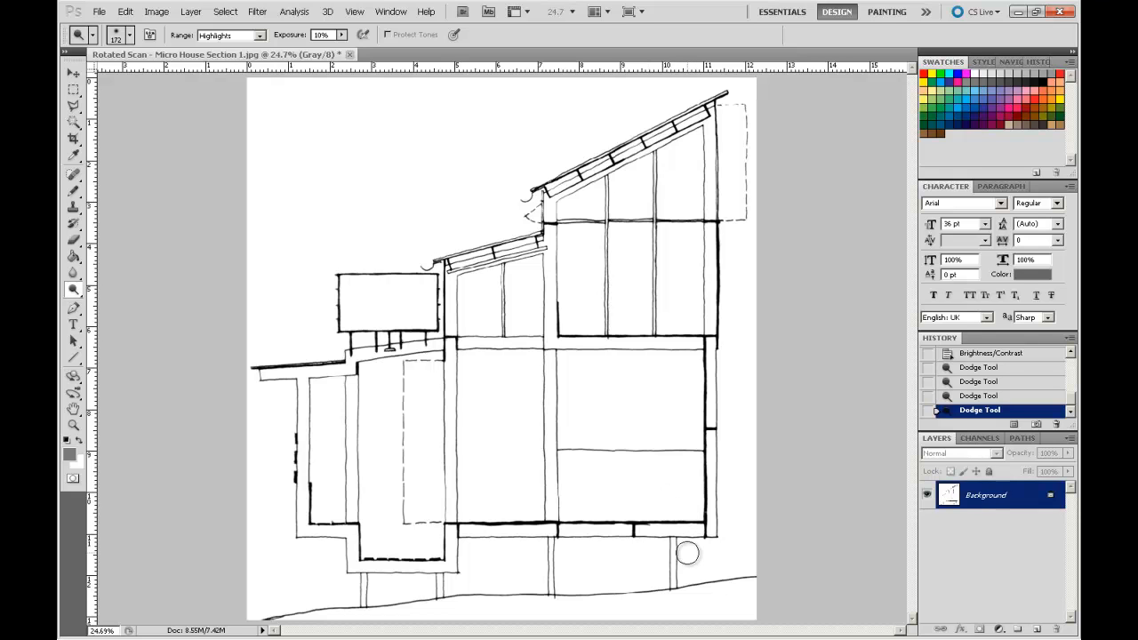
mouse_move(693, 548)
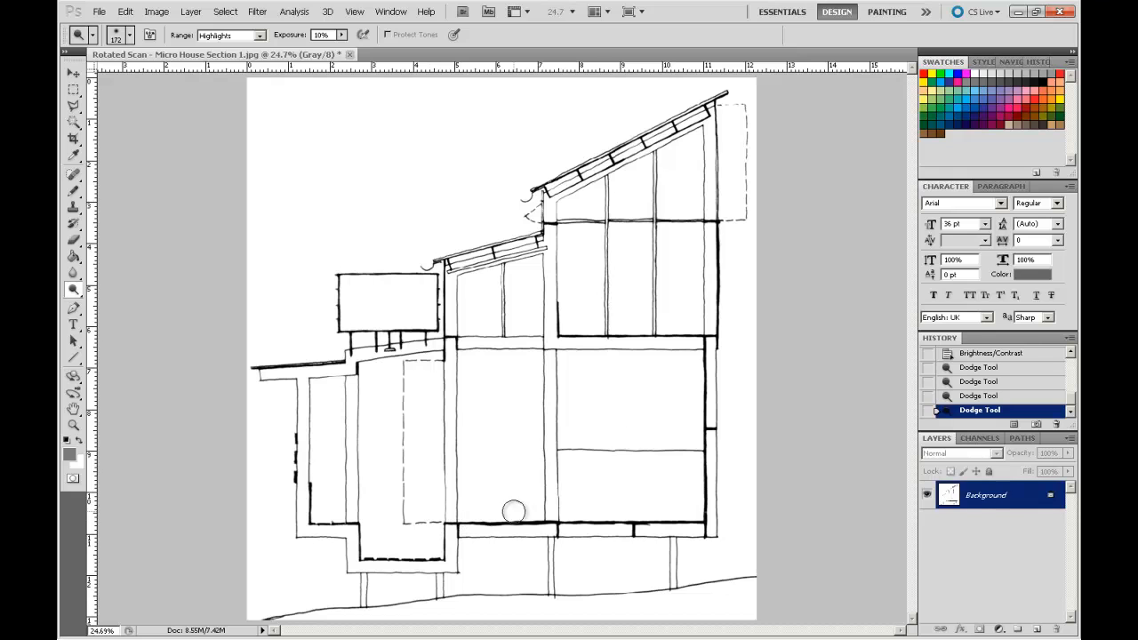
mouse_move(643, 400)
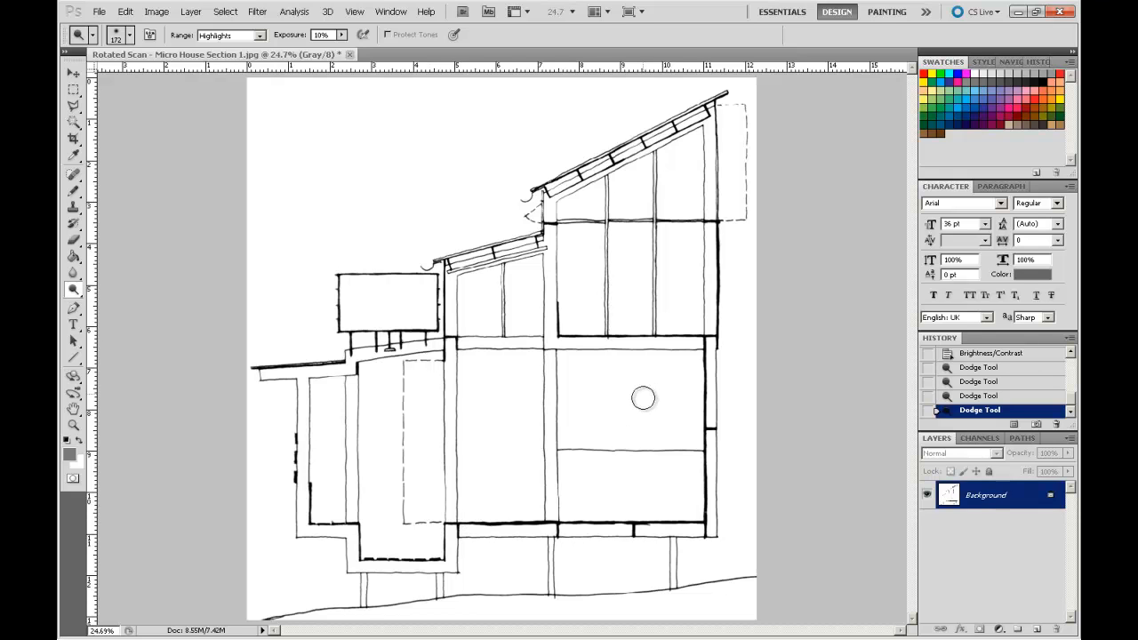
mouse_move(588, 294)
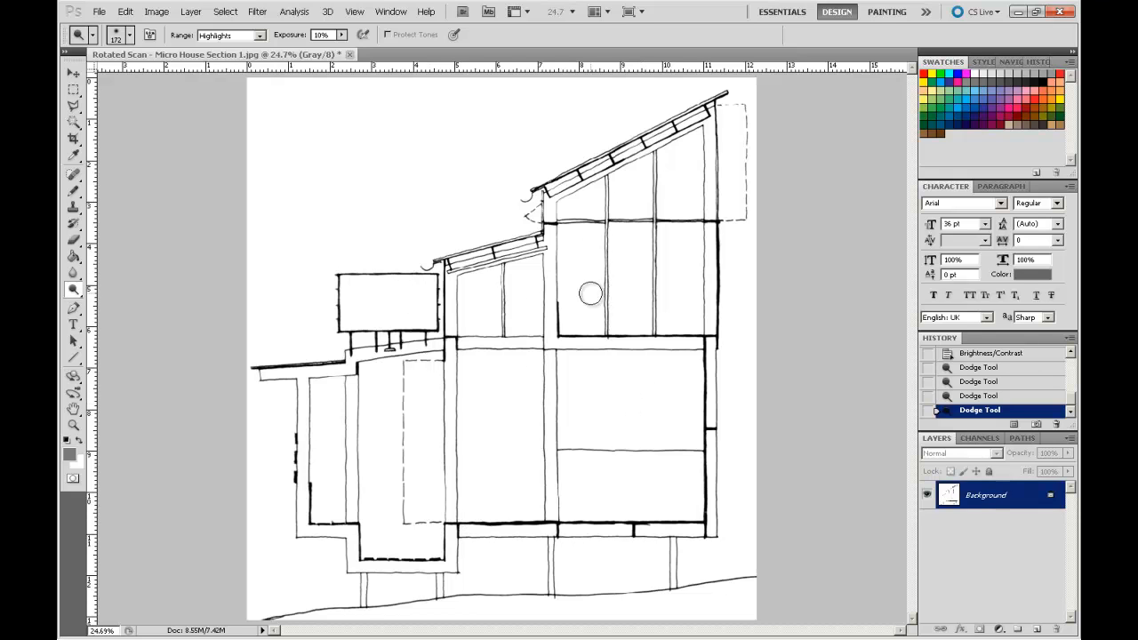
mouse_move(636, 256)
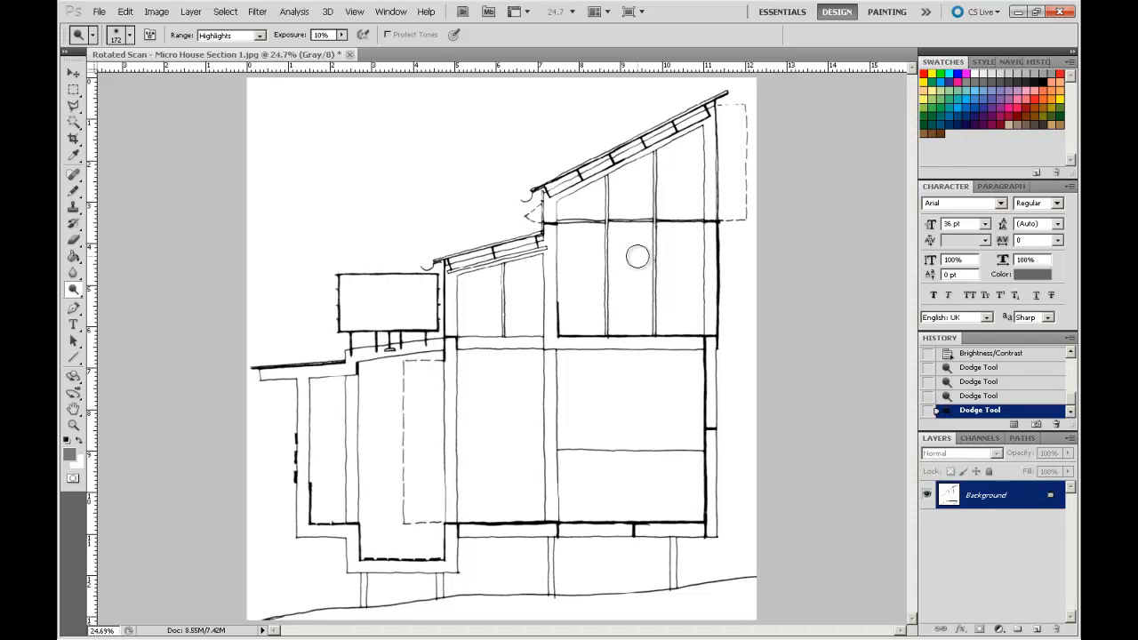
mouse_move(602, 362)
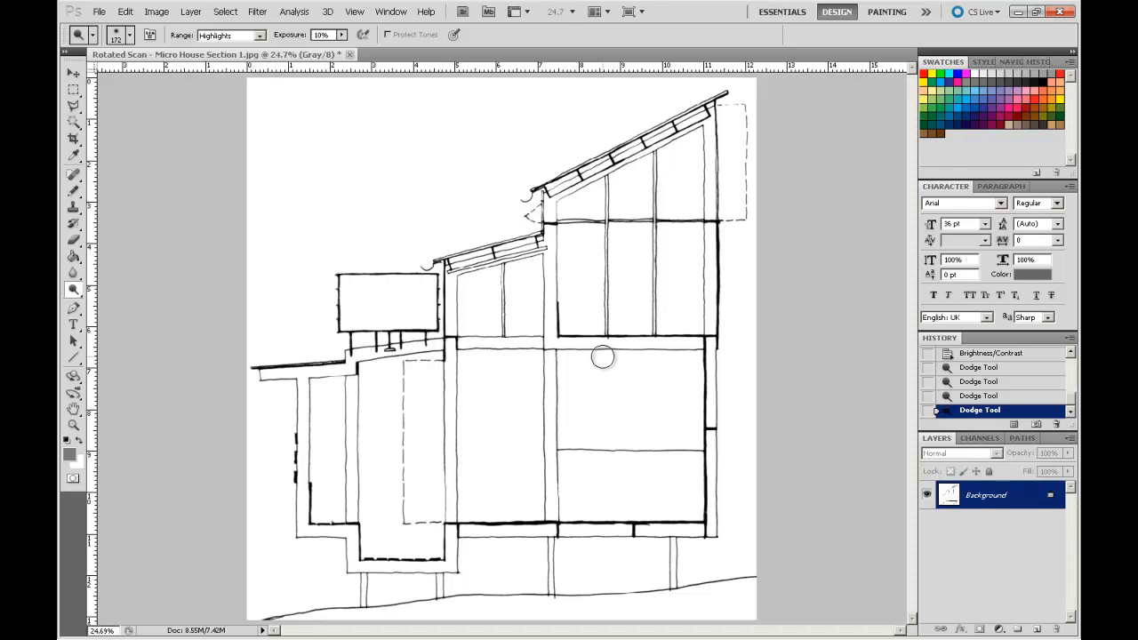
mouse_move(397, 267)
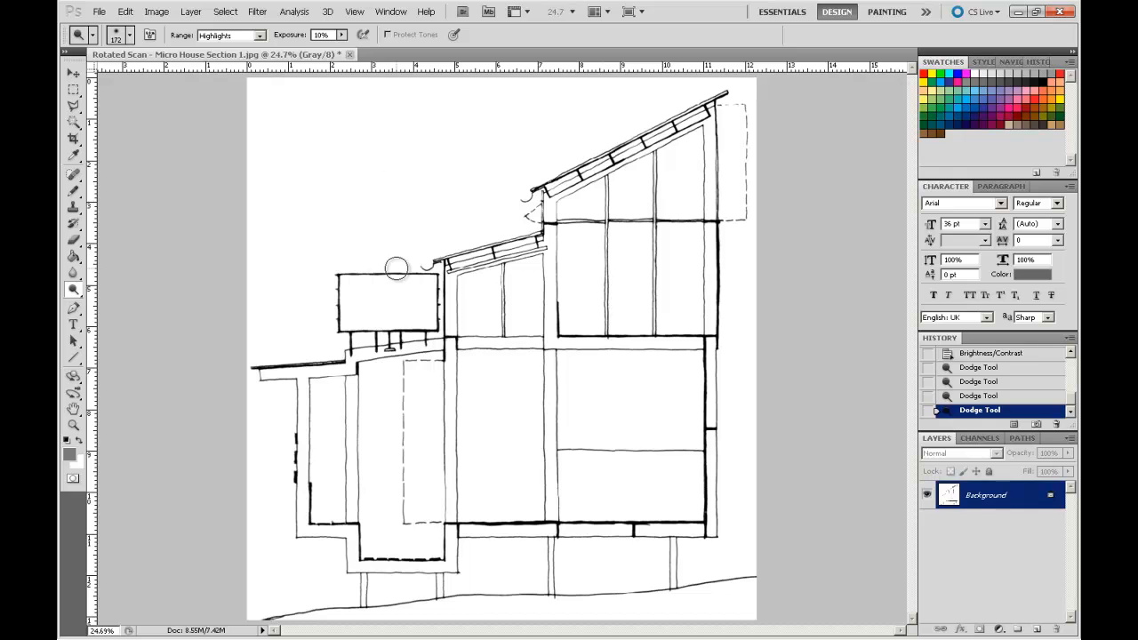
click(104, 10)
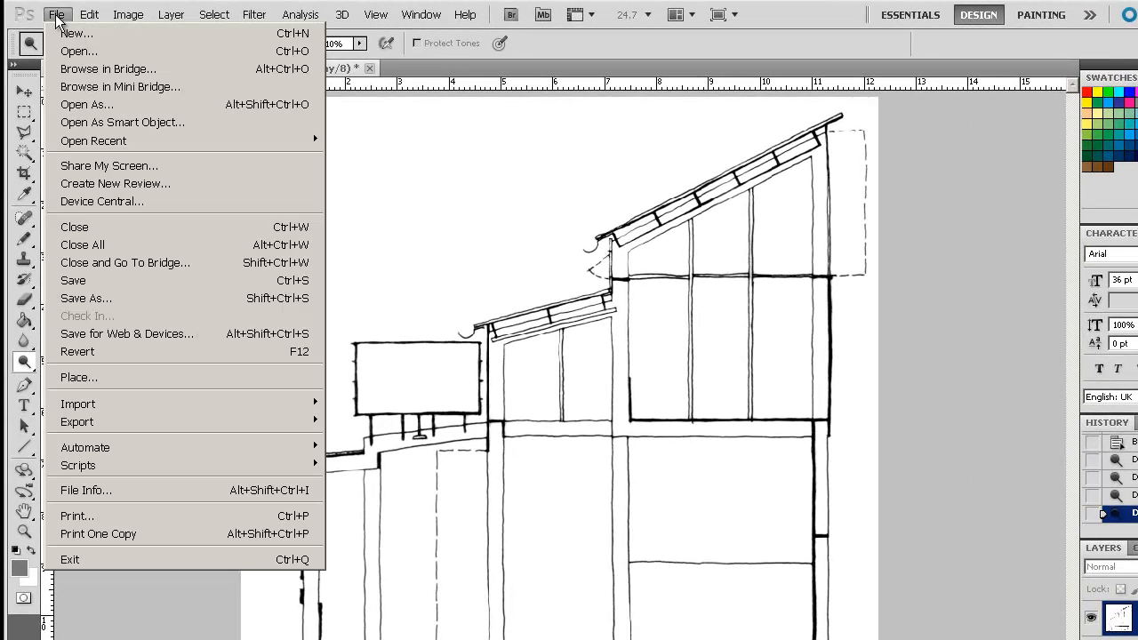
Step: Open Raw Scan - Flooded Houses Typologies.jpg in a second tab and switch to it
click(69, 49)
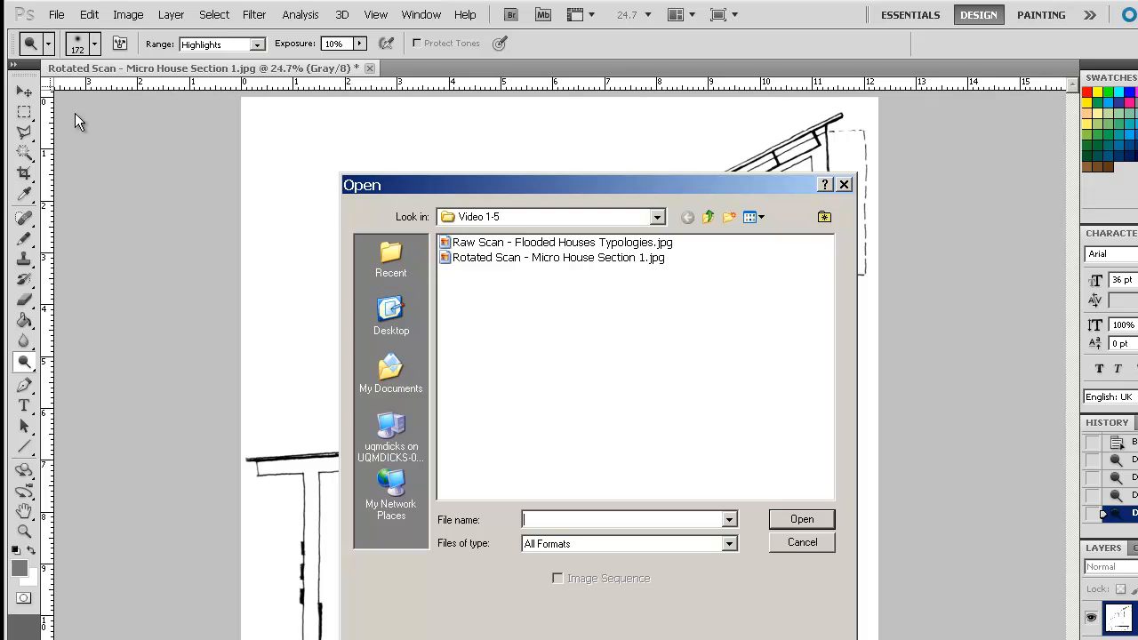
mouse_move(494, 257)
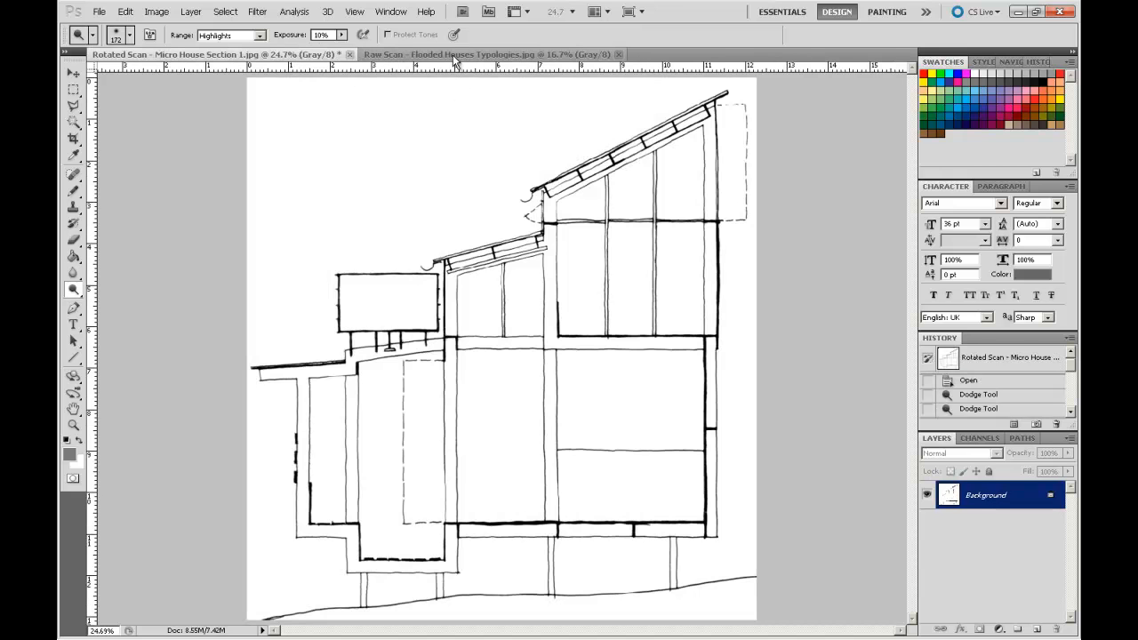
click(454, 54)
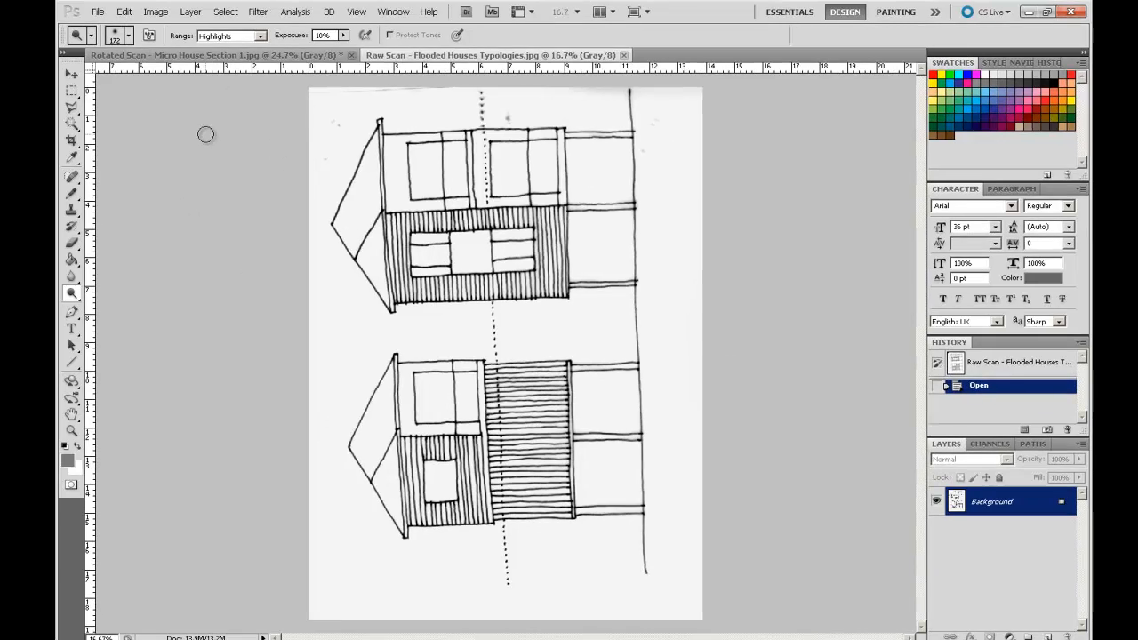
Step: Rotate the flooded houses sketch upright and straighten it along the measured ground line
click(151, 12)
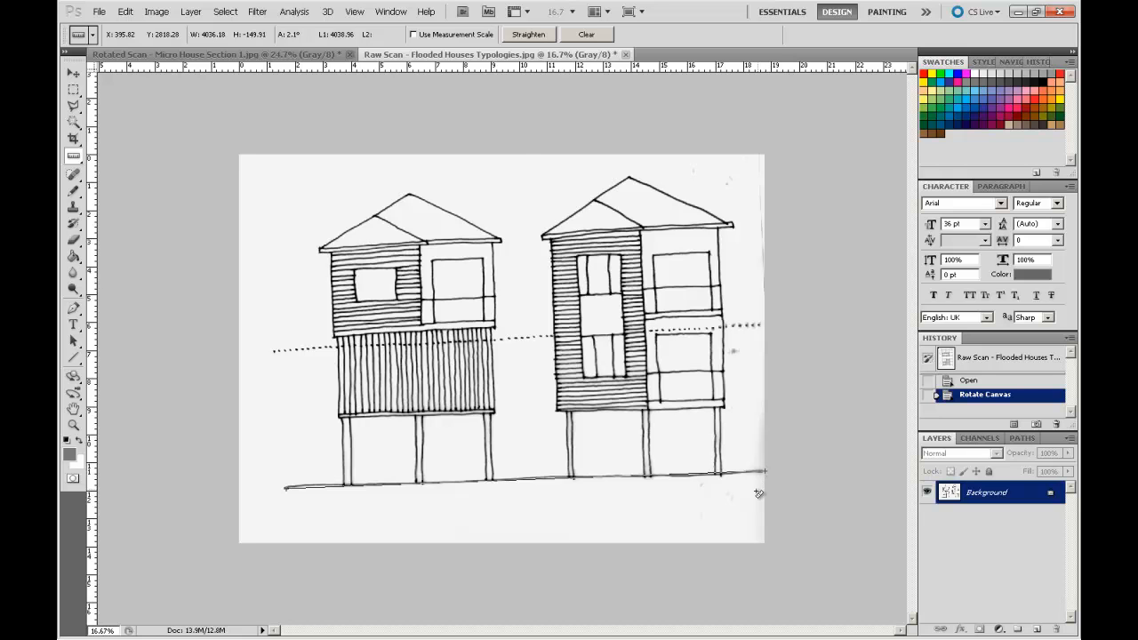
click(527, 34)
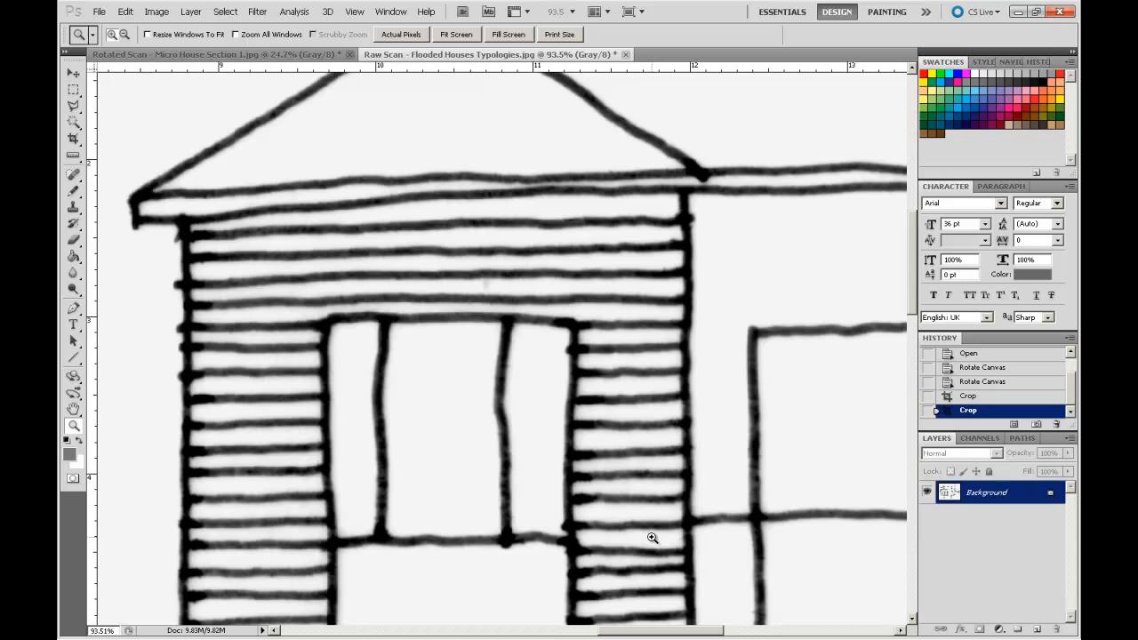
mouse_move(337, 315)
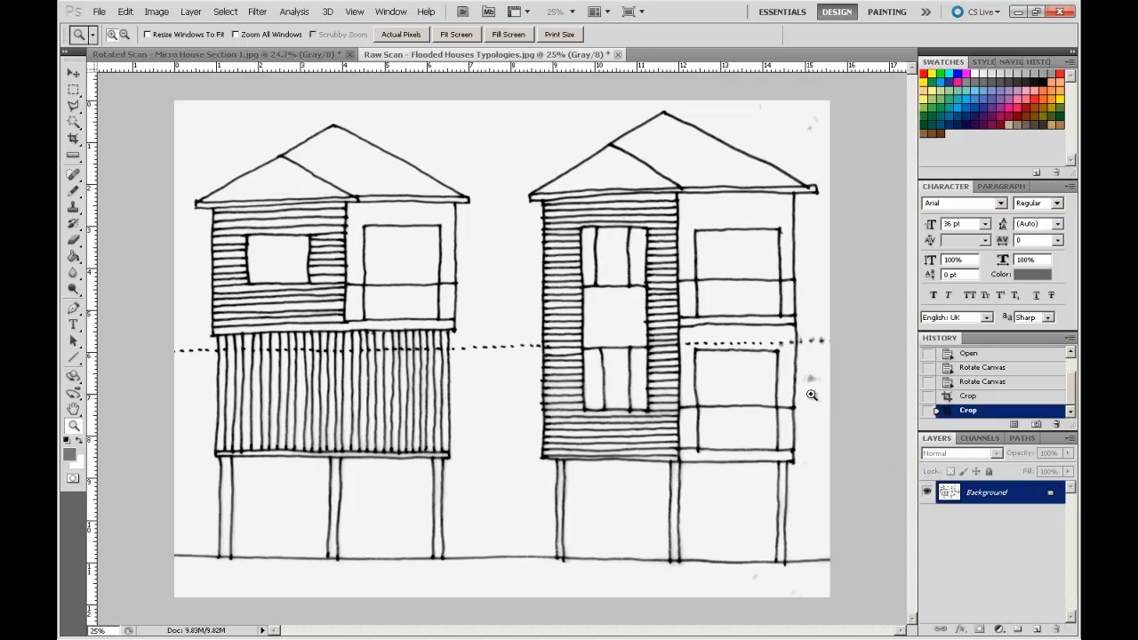
mouse_move(579, 532)
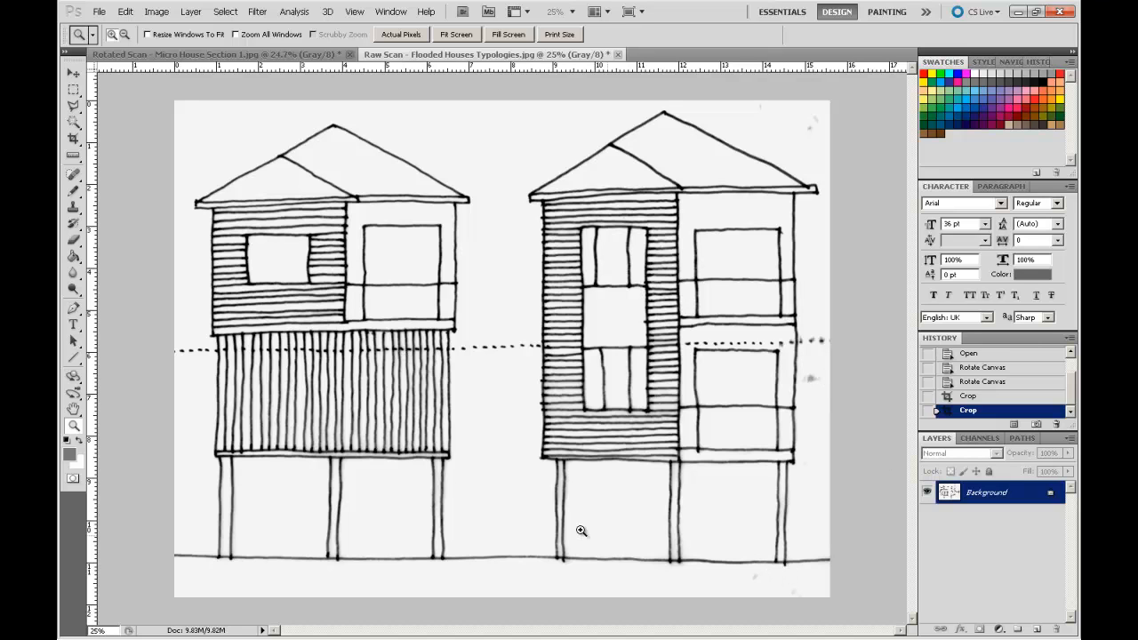
Step: Dodge the grey specks beside the right-hand house toward white
click(73, 288)
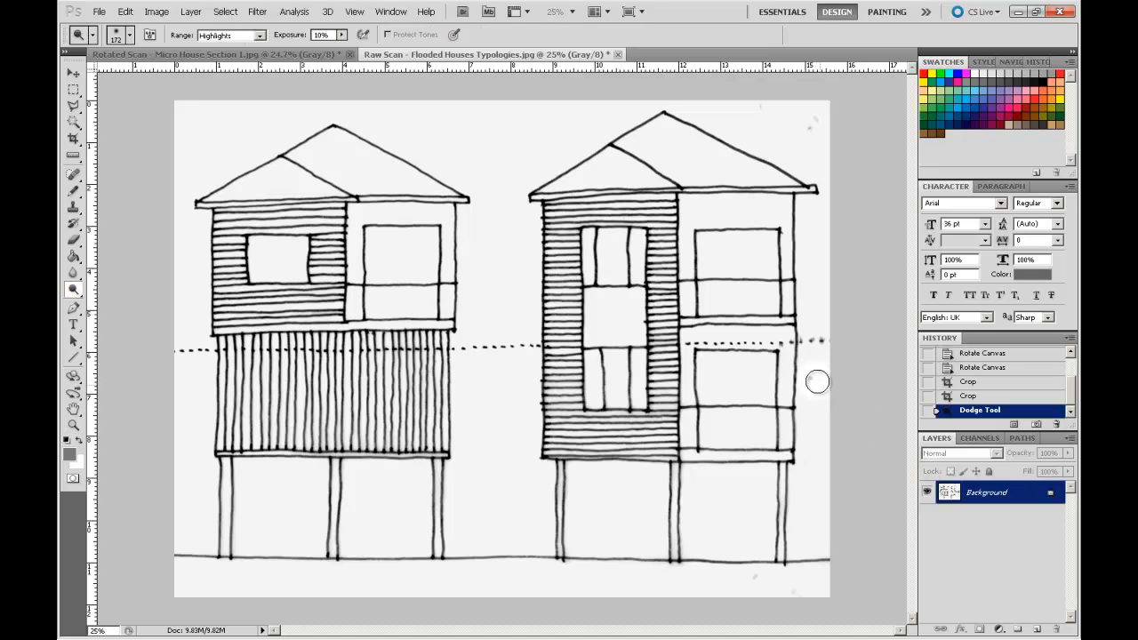
drag(816, 381, 840, 158)
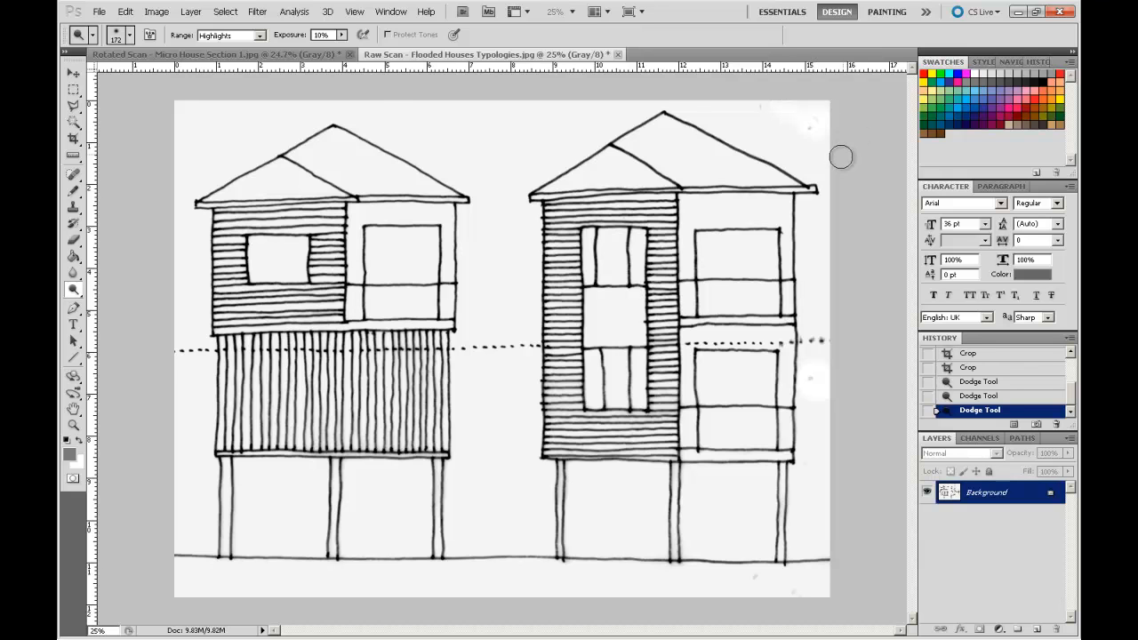
click(74, 242)
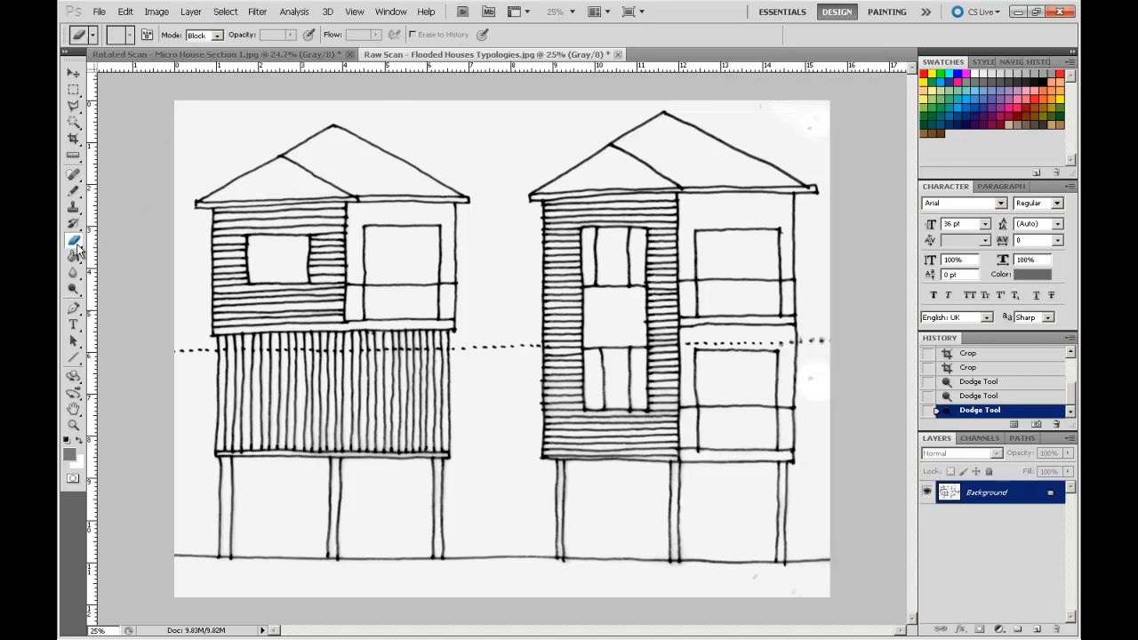
mouse_move(760, 105)
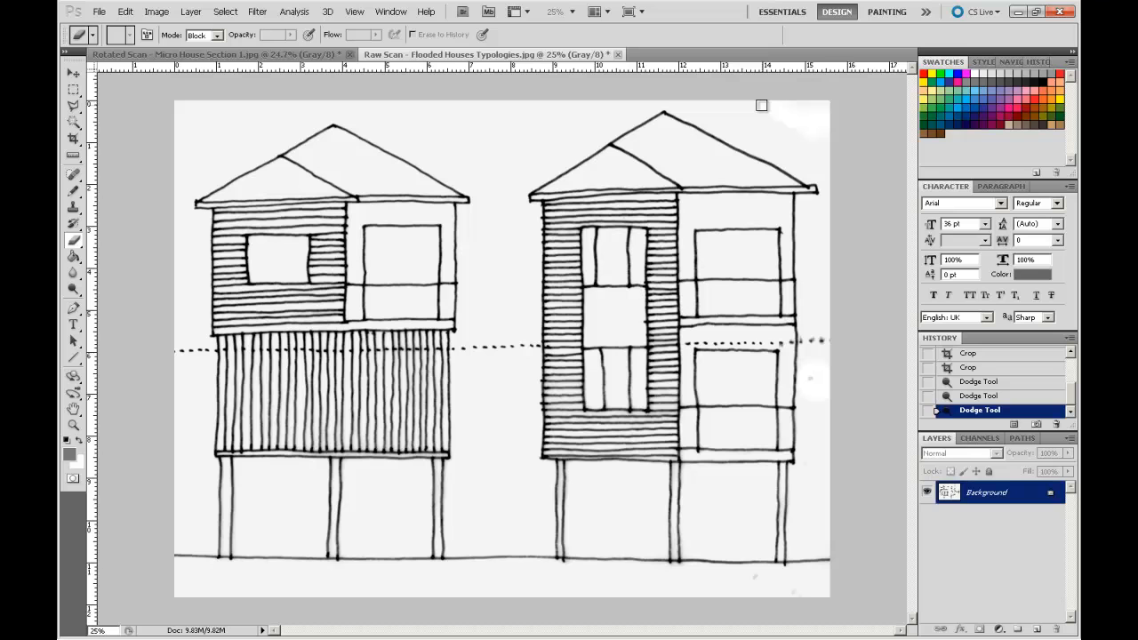
Step: Set the Eraser to a soft round brush at about half opacity for the smudges
click(74, 247)
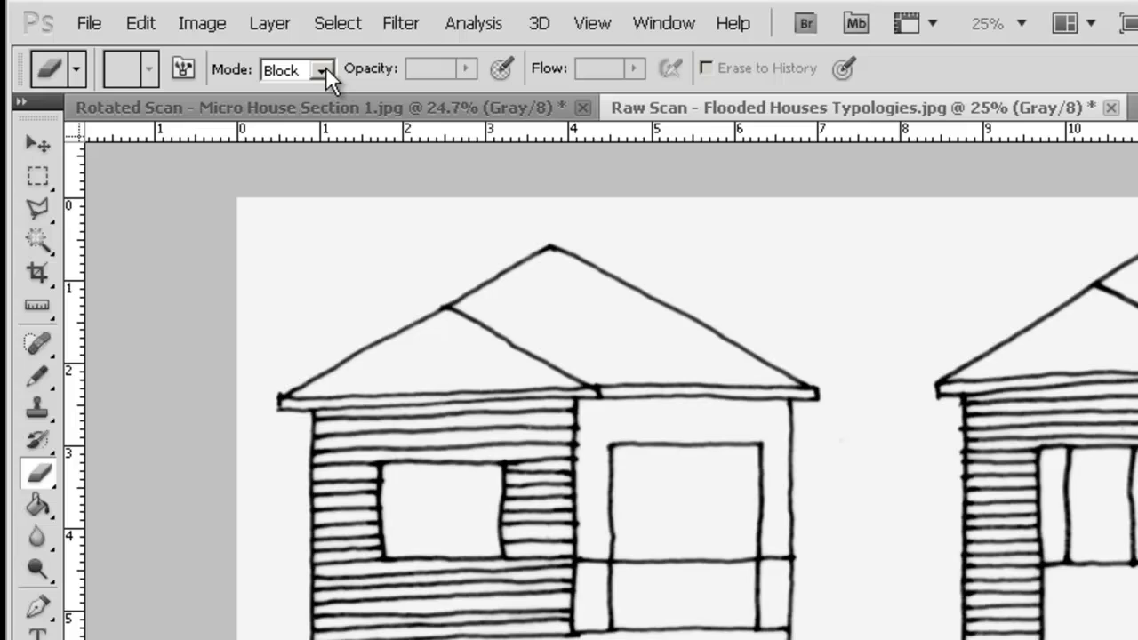
click(320, 69)
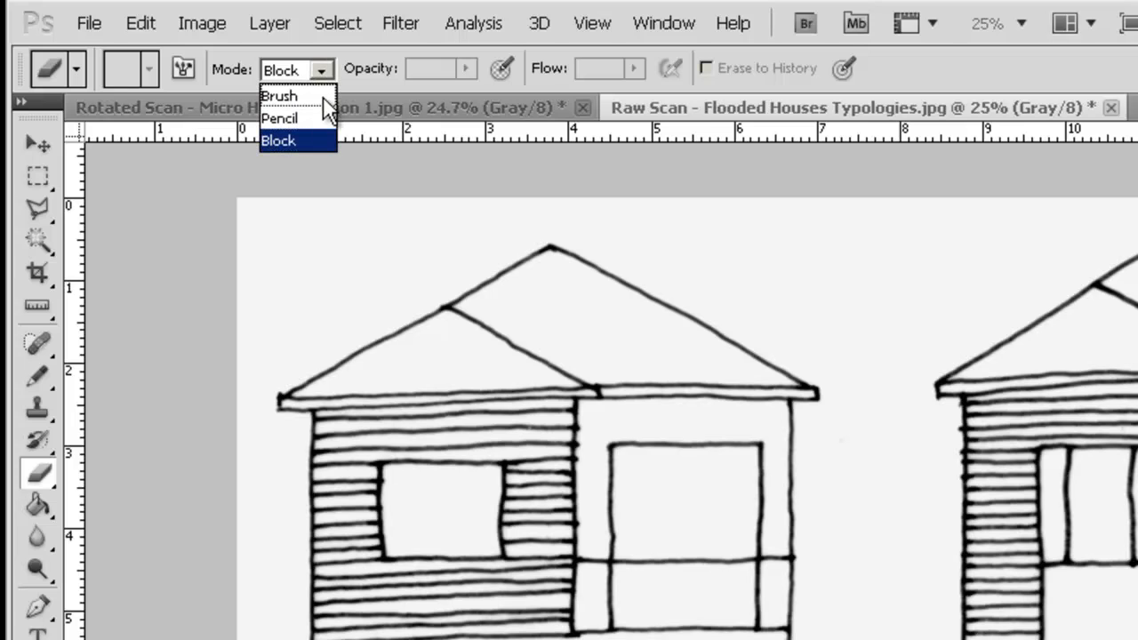
click(280, 95)
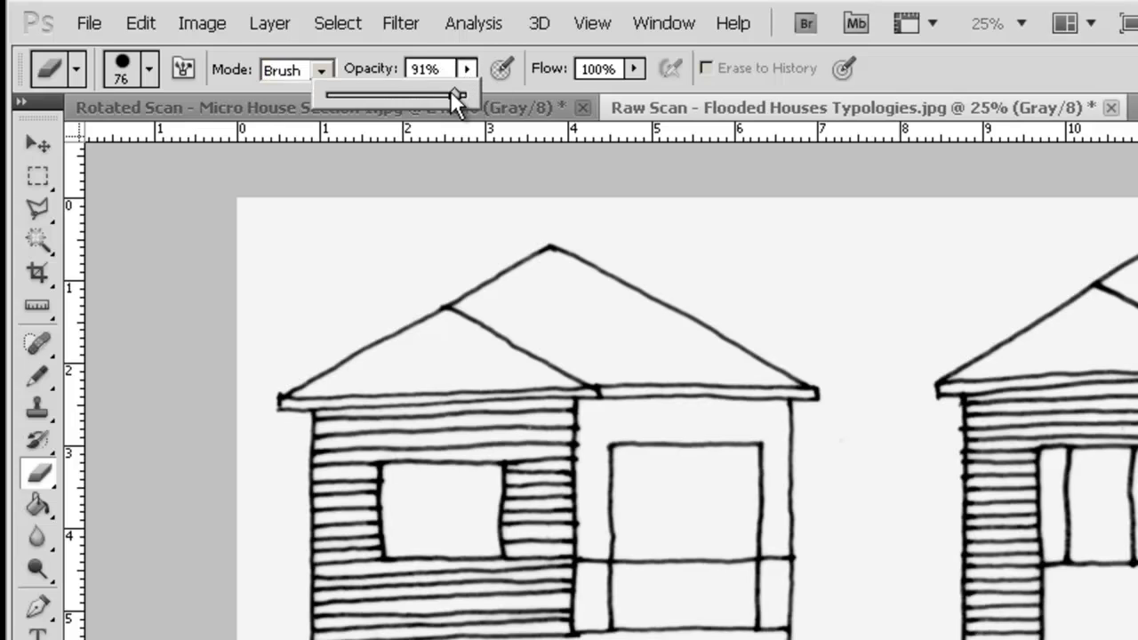
drag(460, 94, 393, 93)
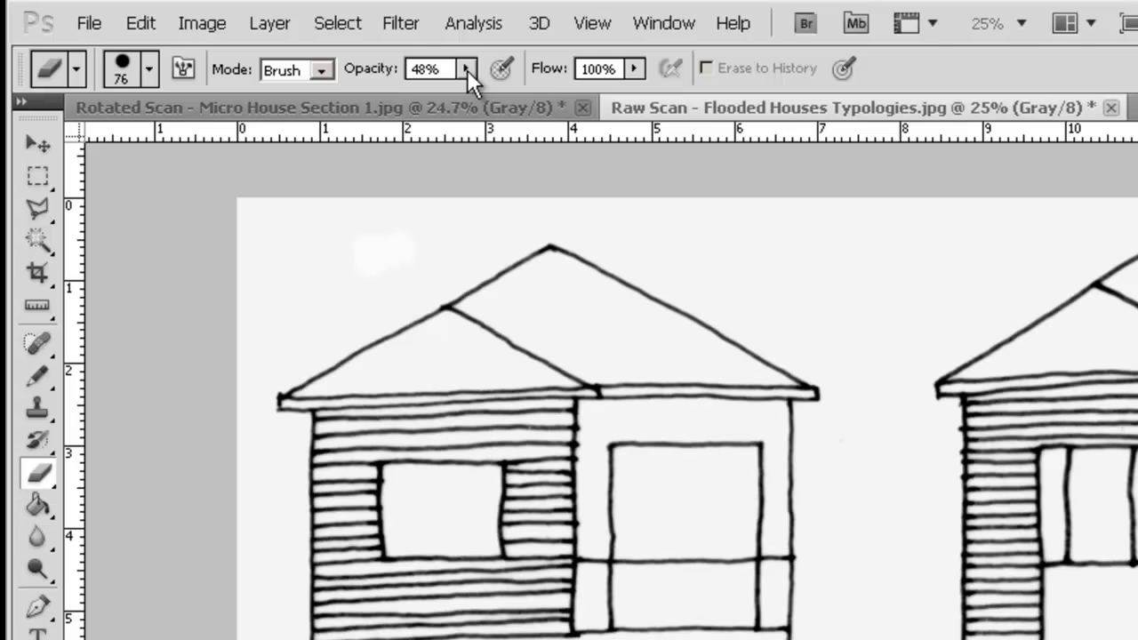
click(464, 68)
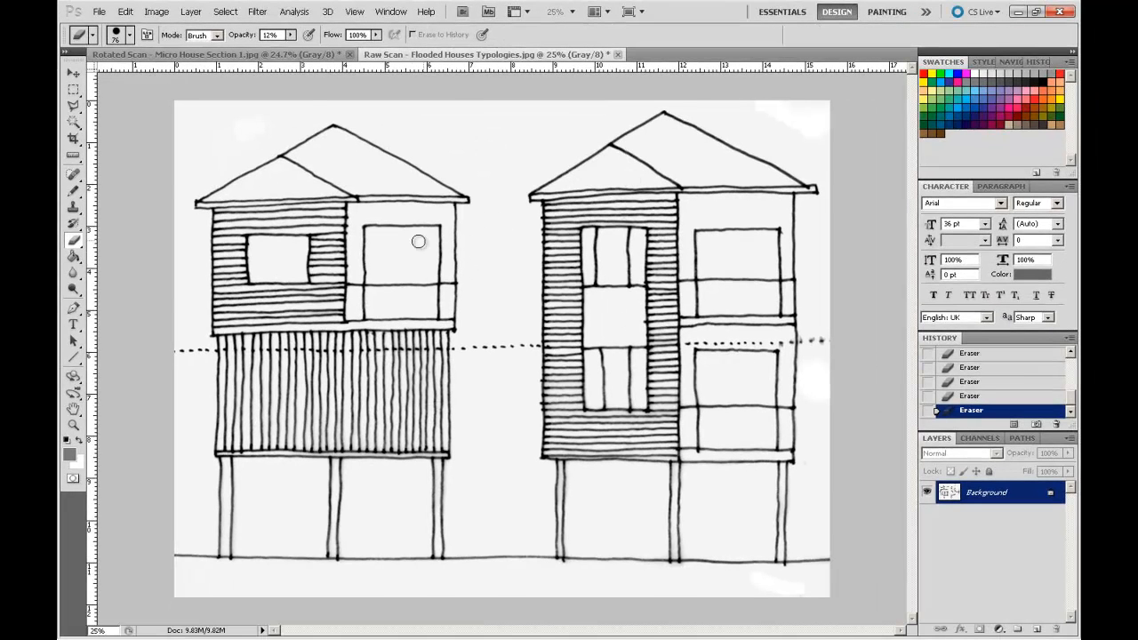
Step: Apply Brightness/Contrast with brightness about -54 and contrast 46 to solidify the ink lines
click(158, 12)
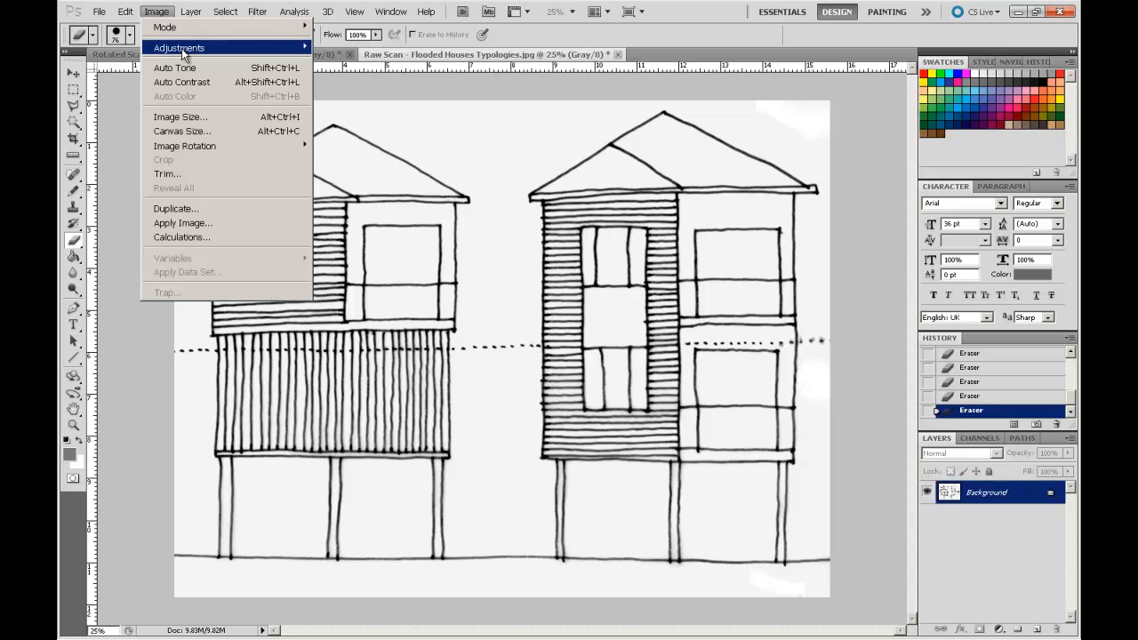
click(190, 46)
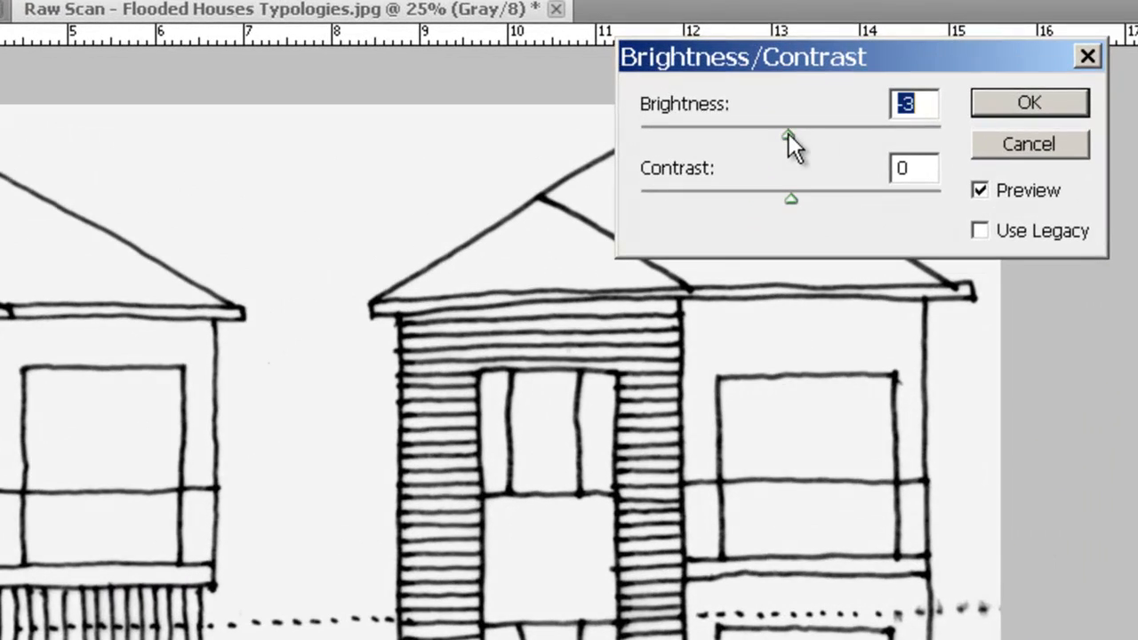
drag(790, 133, 763, 134)
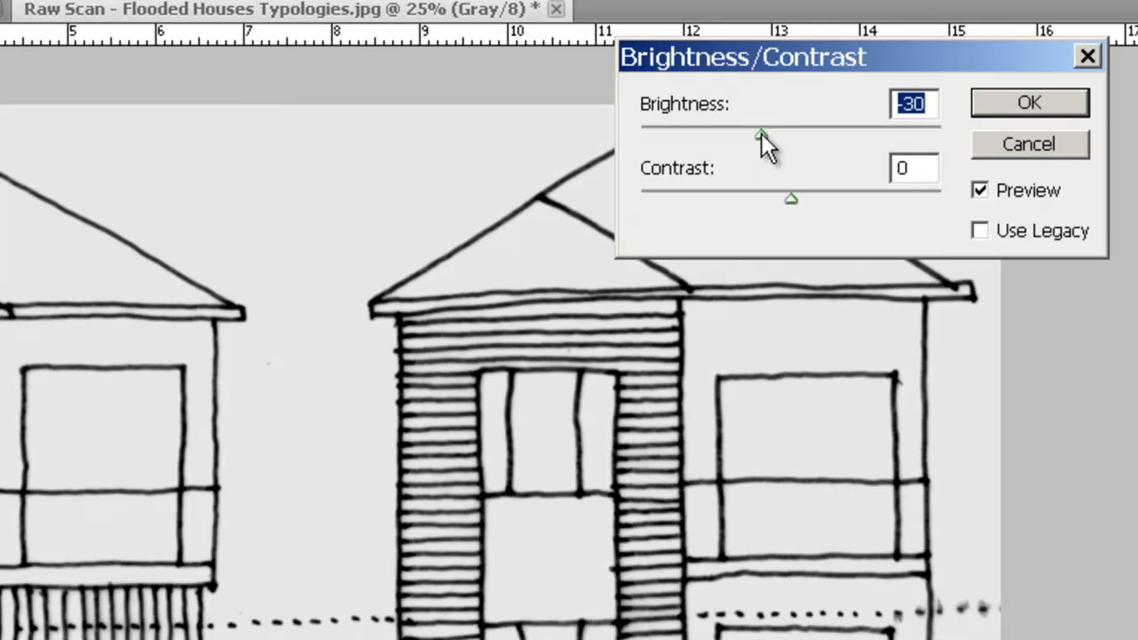
drag(762, 134, 740, 133)
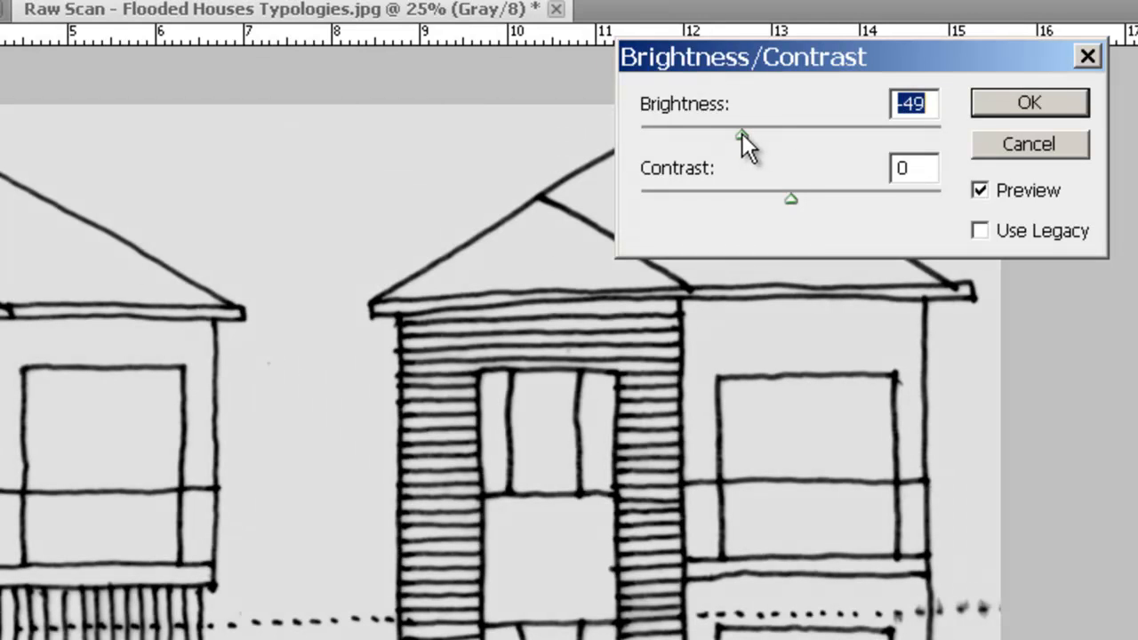
mouse_move(814, 216)
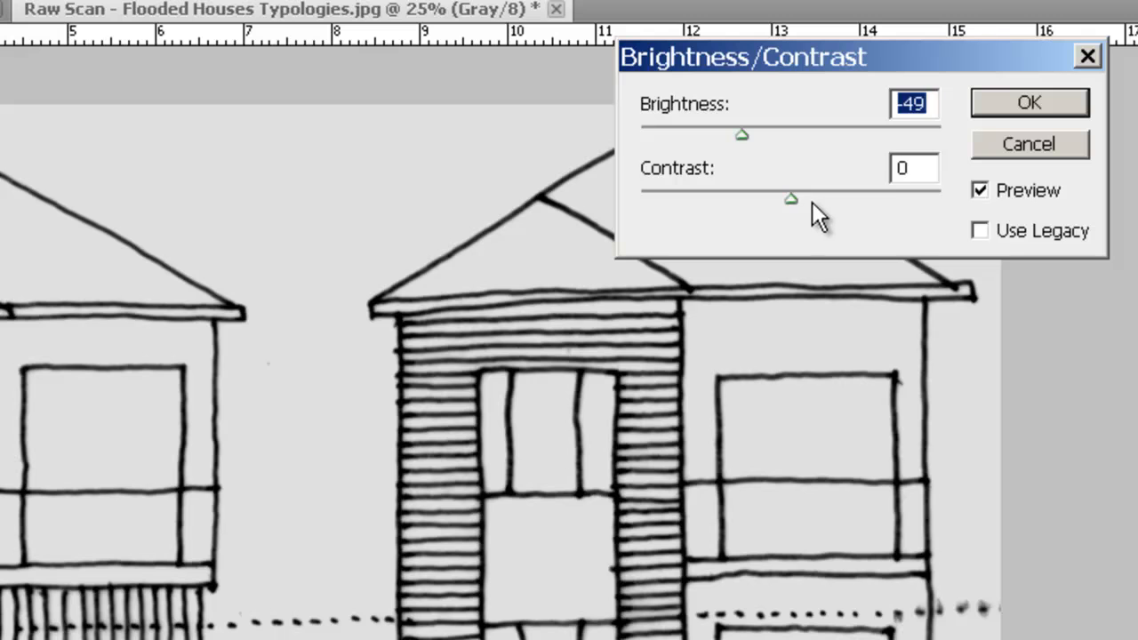
drag(790, 197, 856, 198)
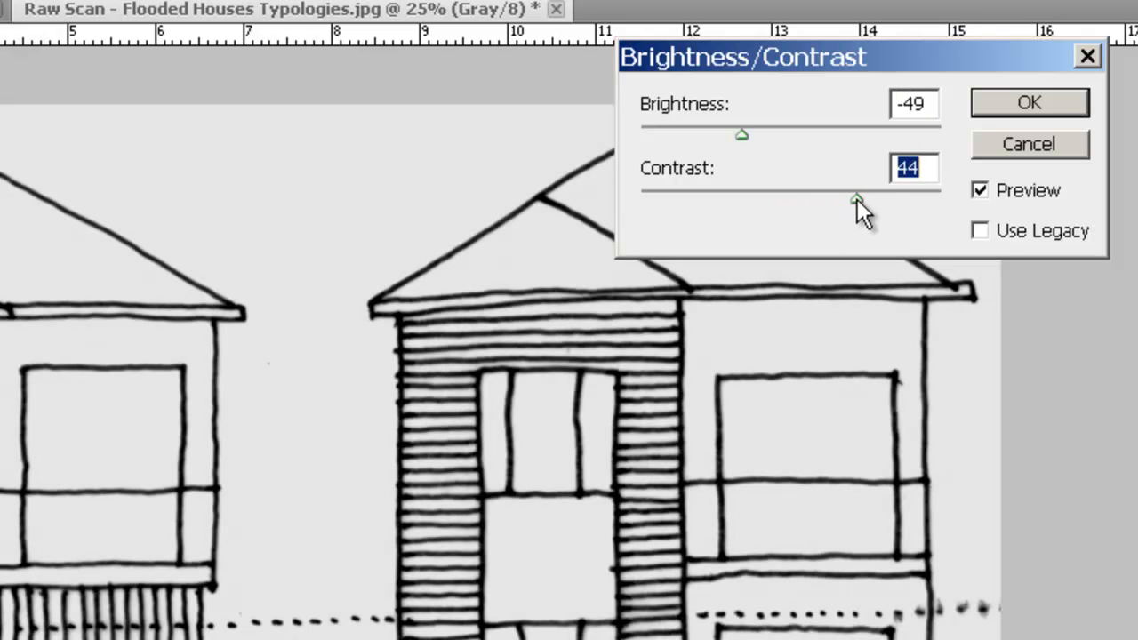
drag(855, 197, 859, 197)
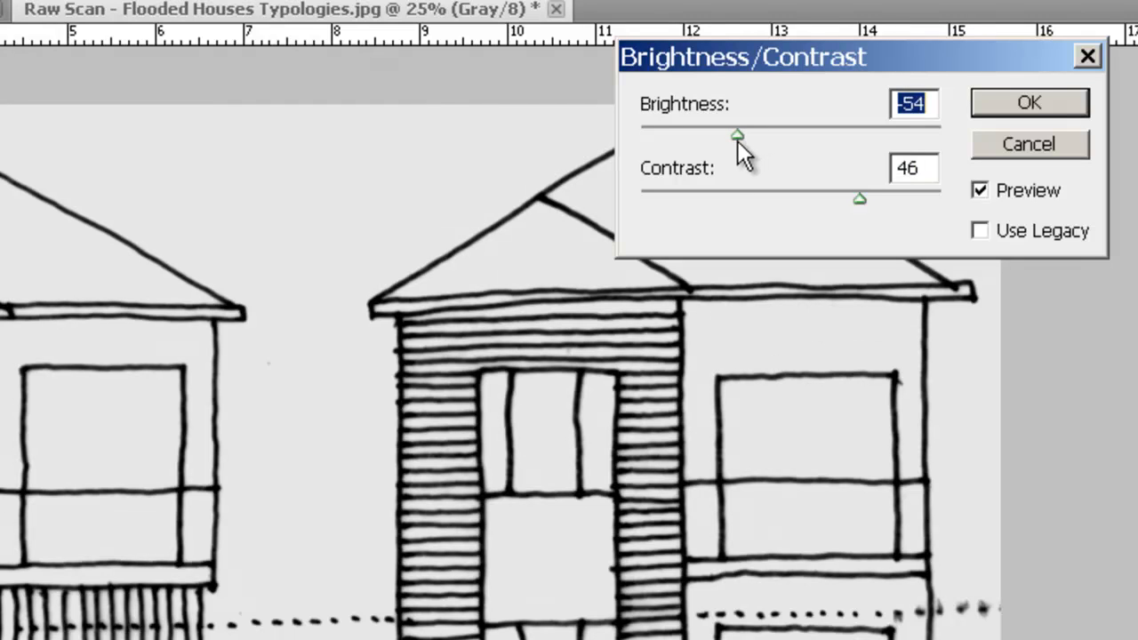
mouse_move(496, 404)
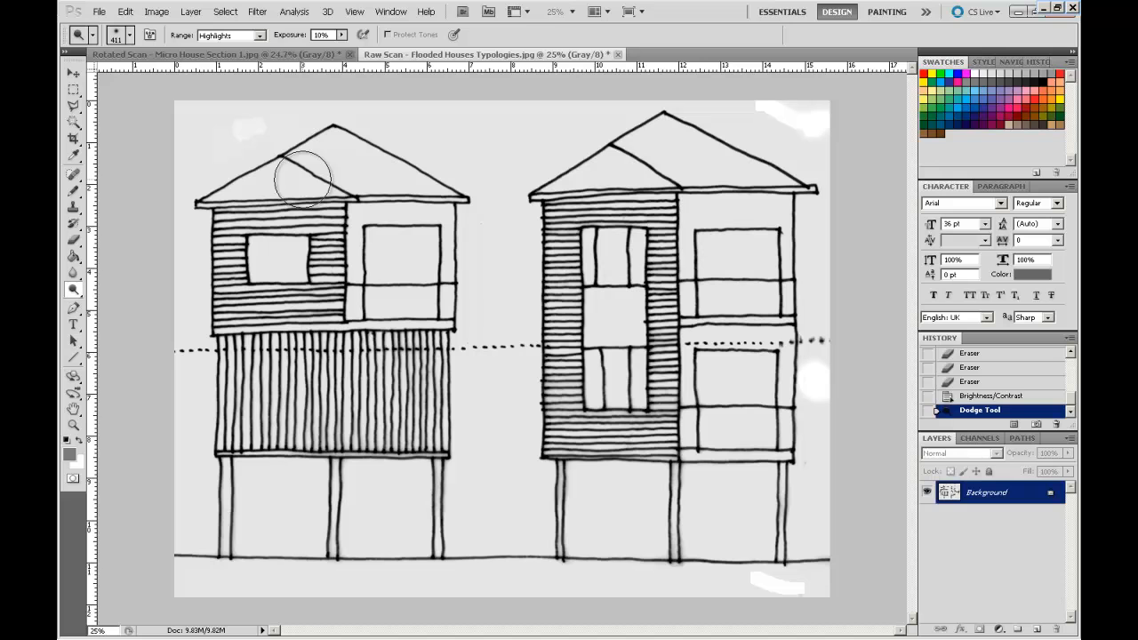
Step: Dodge the grey background above the left roof and around the right house toward white
drag(302, 178, 222, 129)
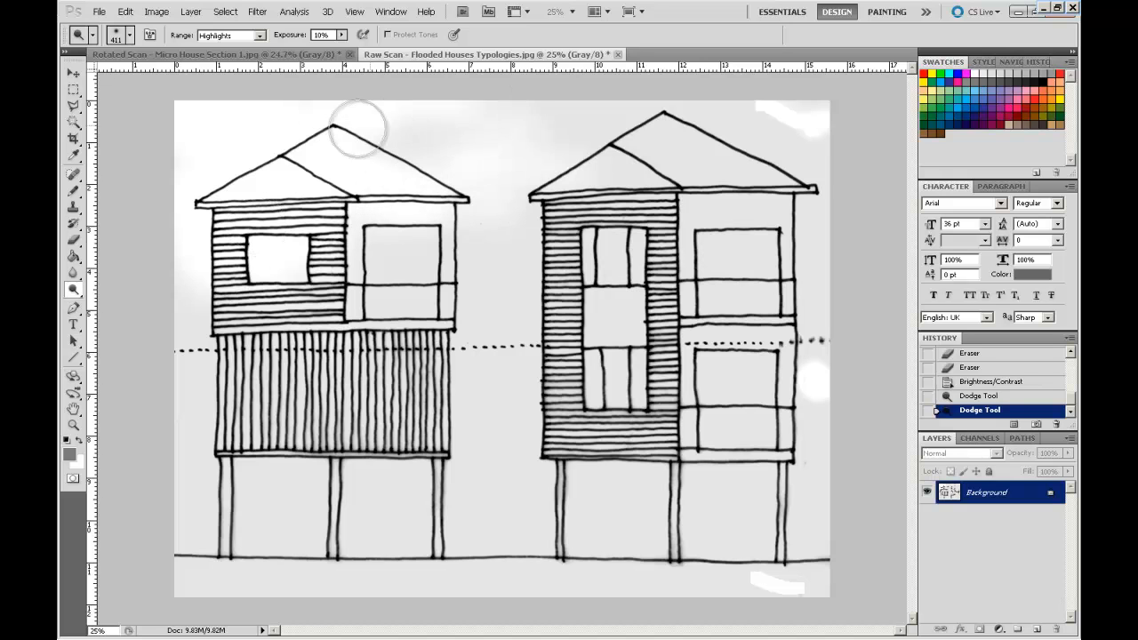
drag(360, 129, 578, 116)
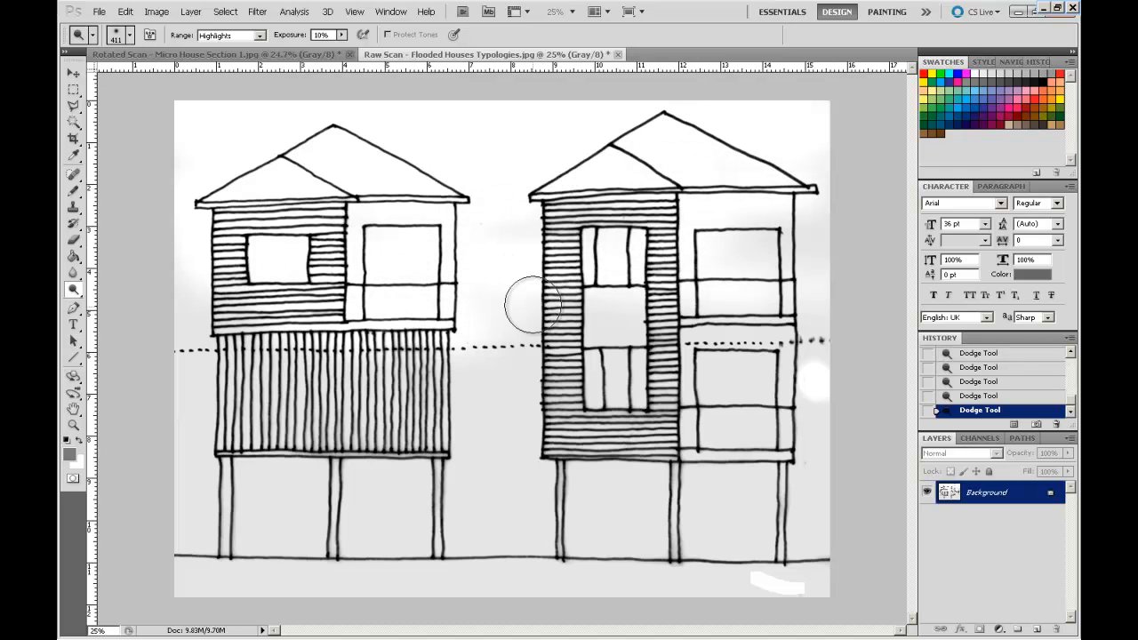
mouse_move(783, 311)
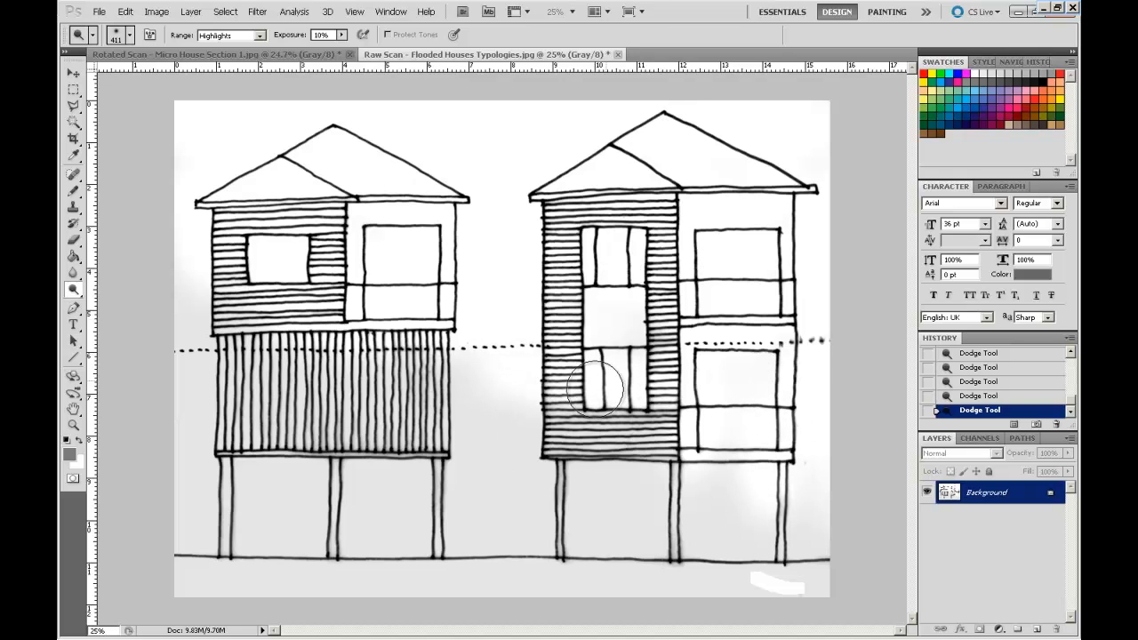
drag(595, 391, 546, 471)
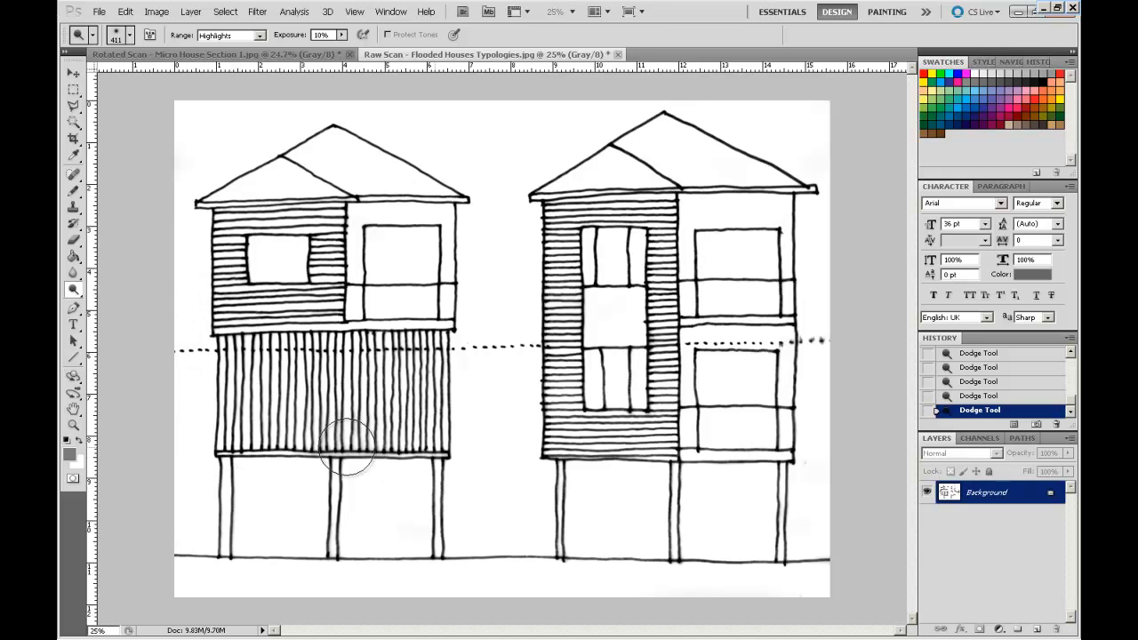
mouse_move(305, 193)
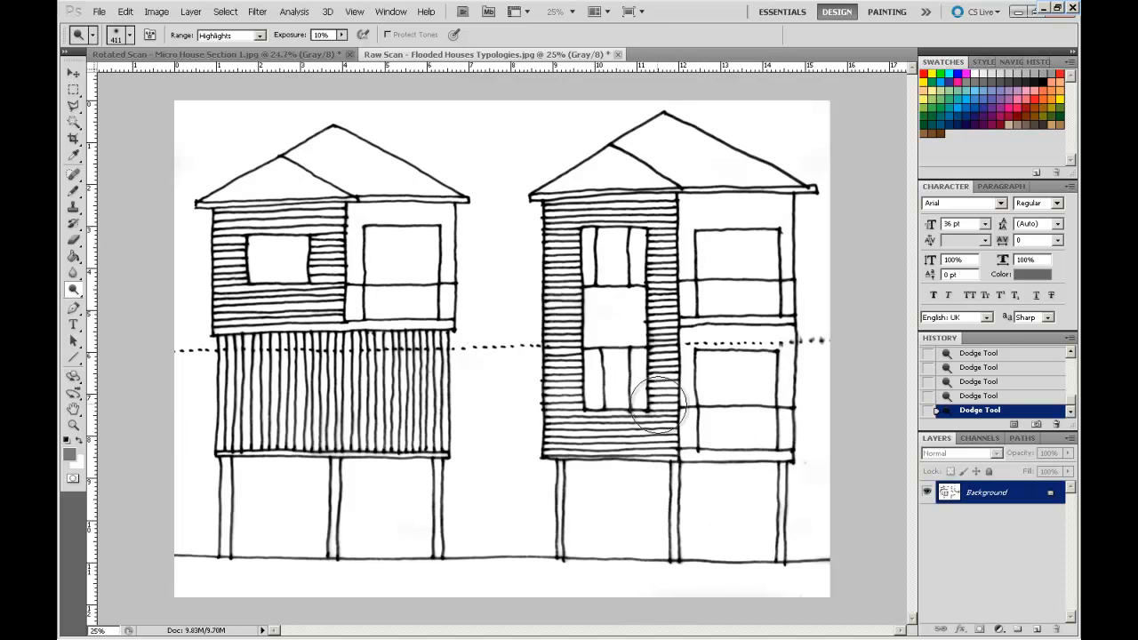
mouse_move(539, 292)
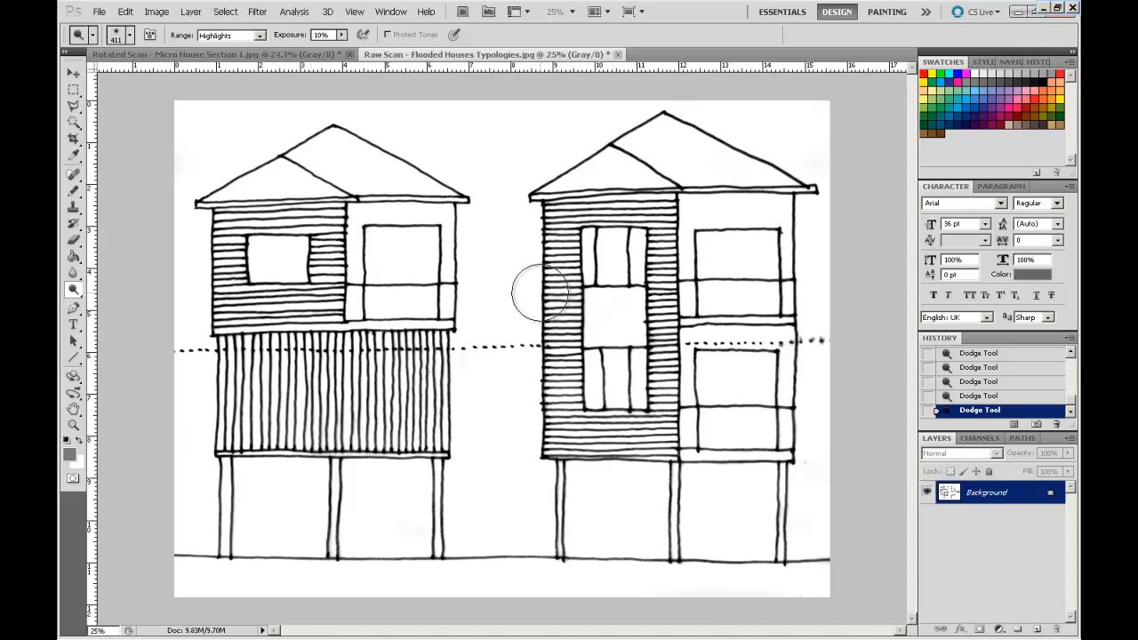
click(73, 426)
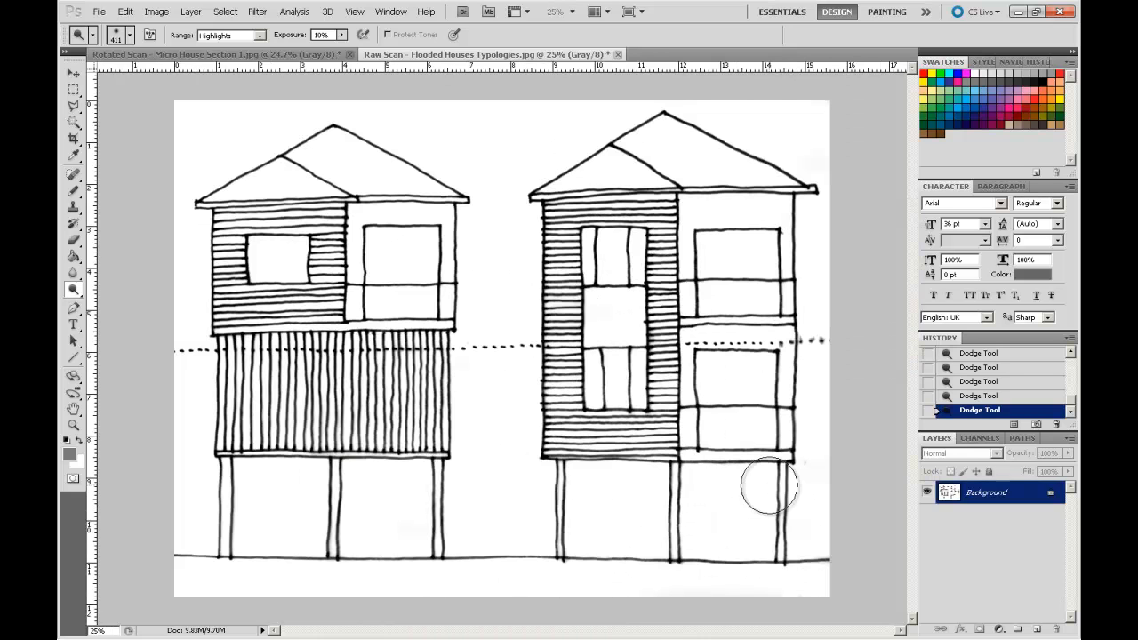
click(138, 10)
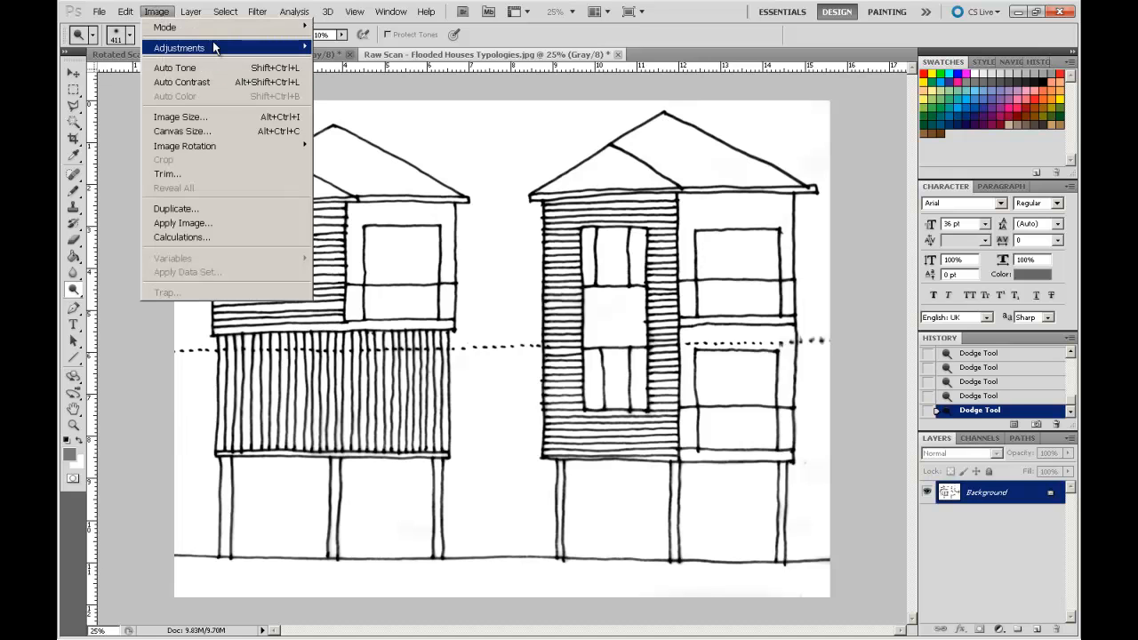
click(196, 47)
text(-46)
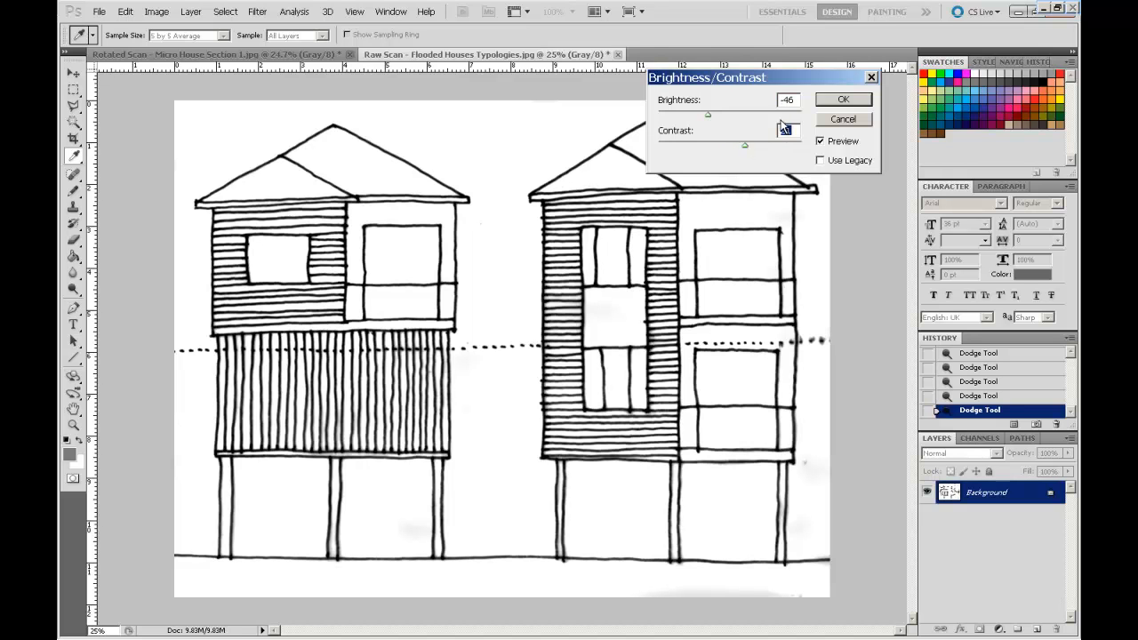
click(844, 99)
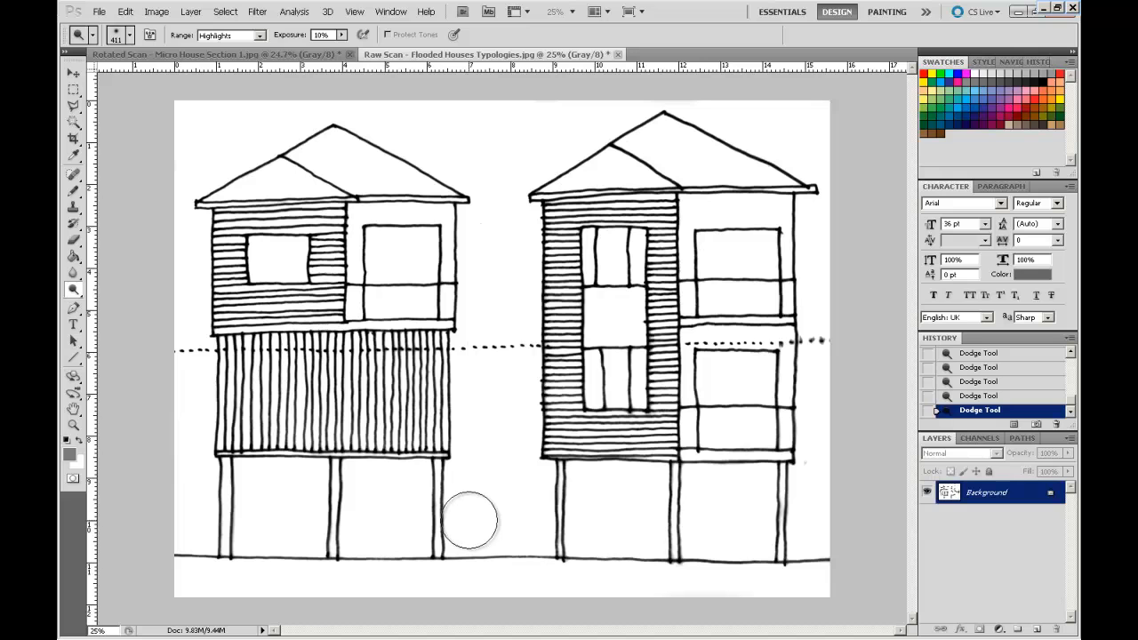
mouse_move(598, 174)
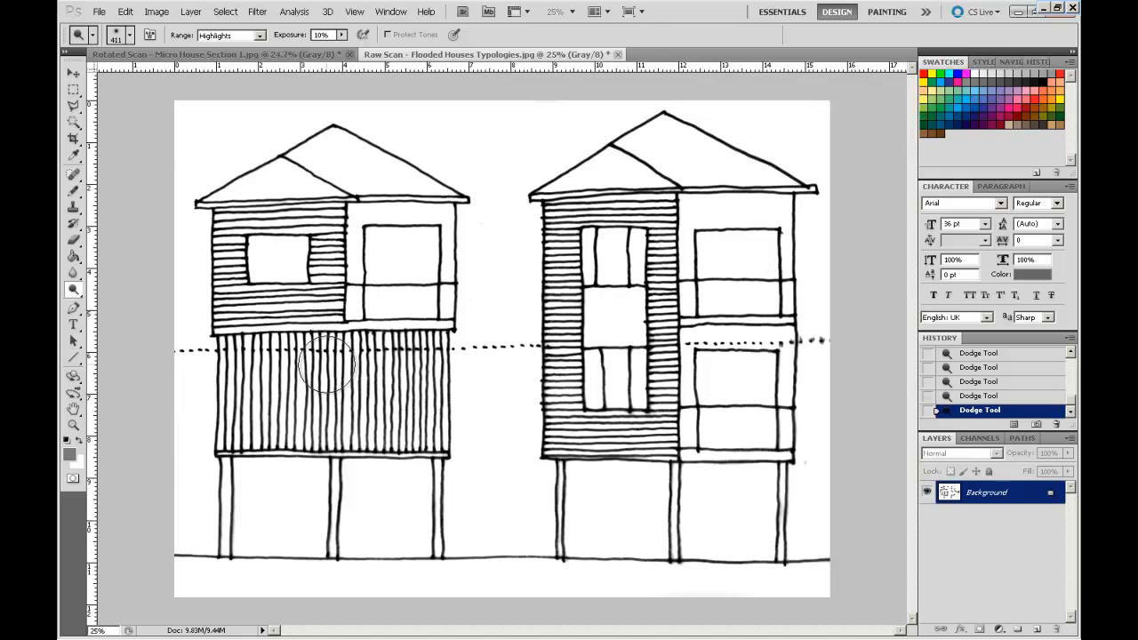
mouse_move(518, 538)
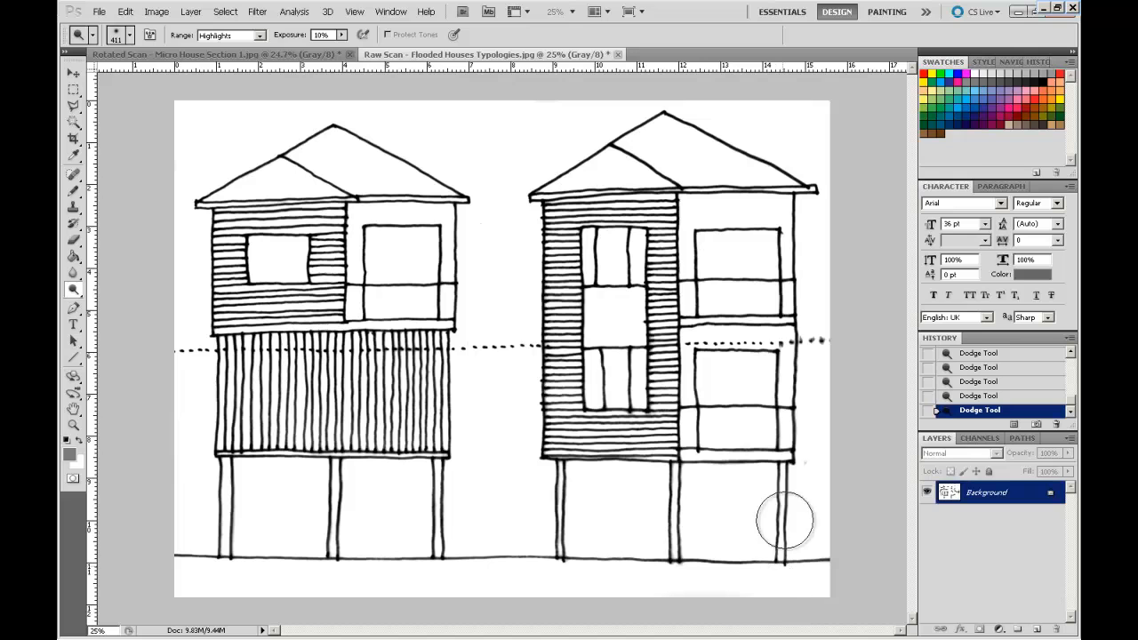
mouse_move(503, 492)
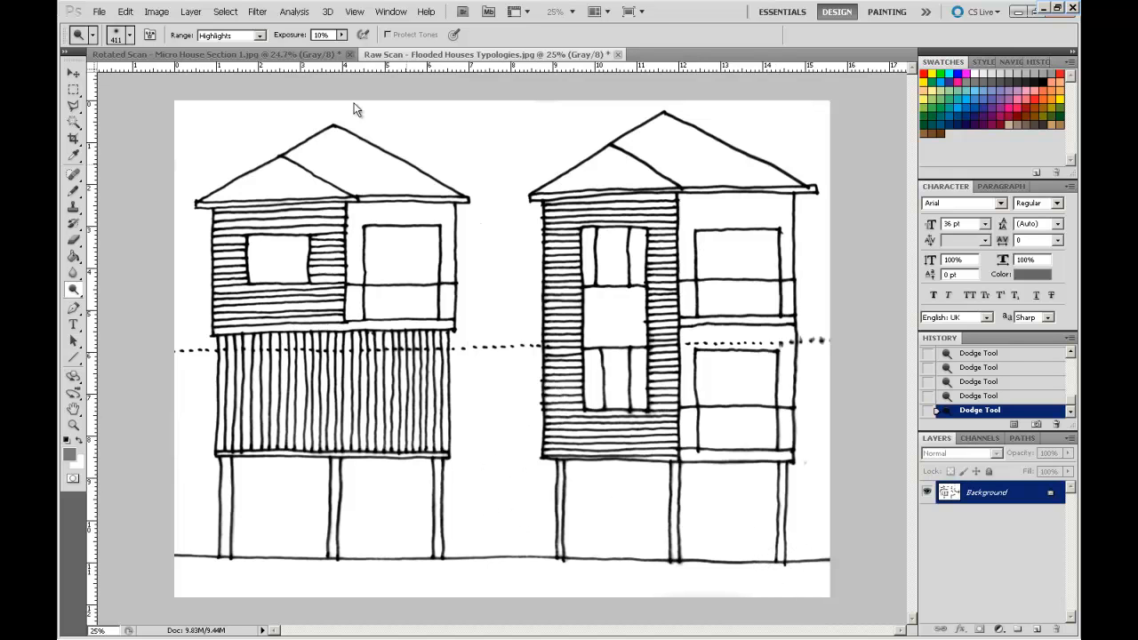
mouse_move(506, 174)
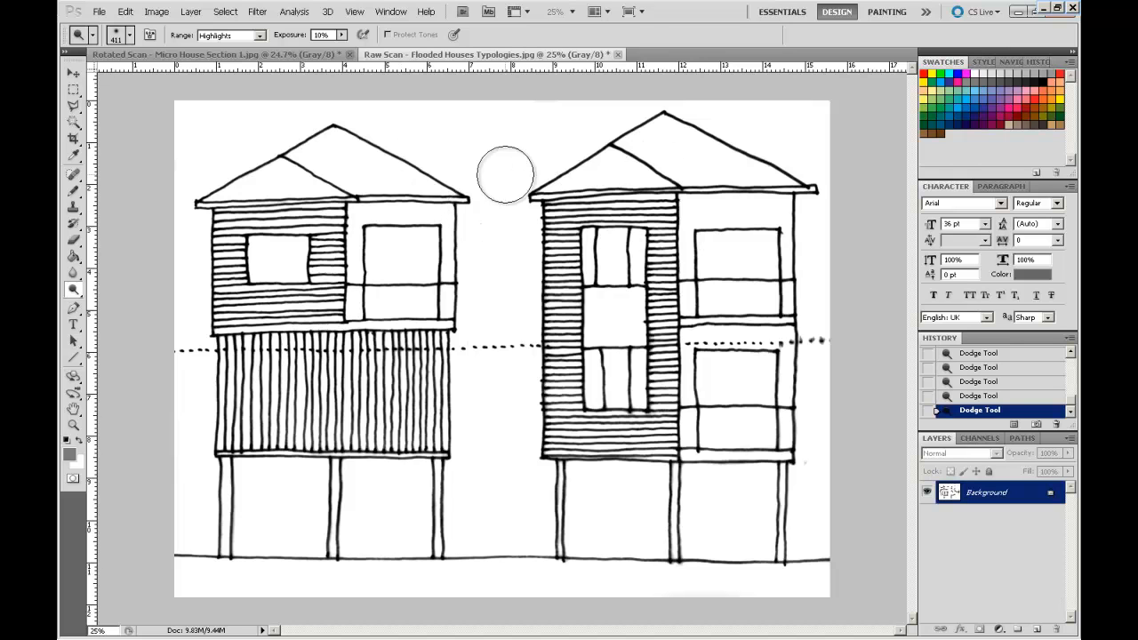
mouse_move(848, 138)
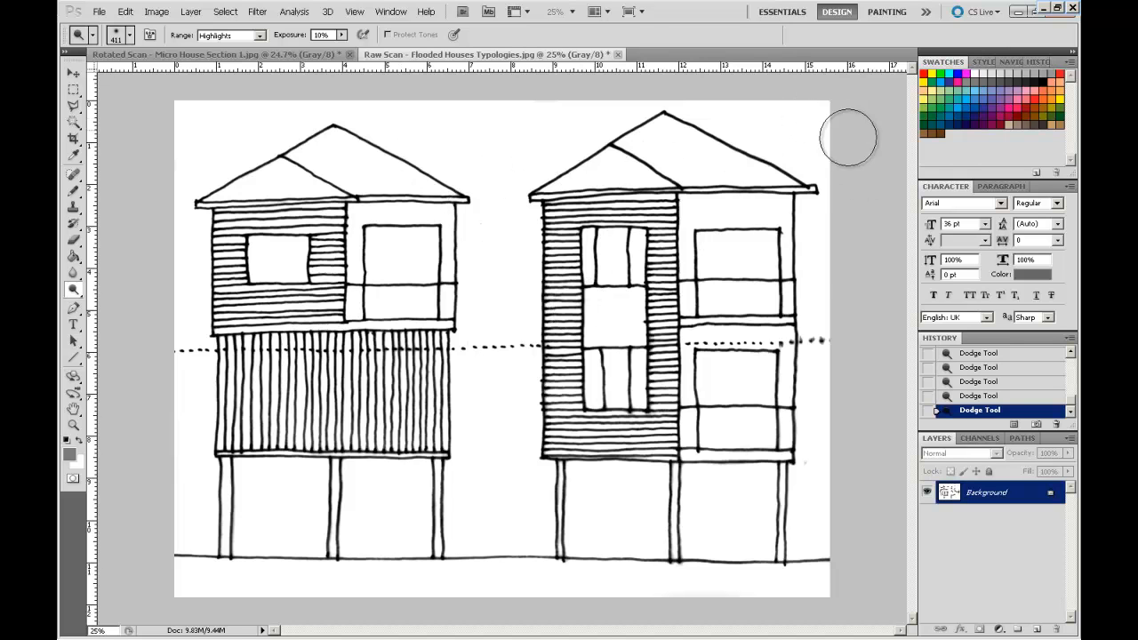
mouse_move(831, 311)
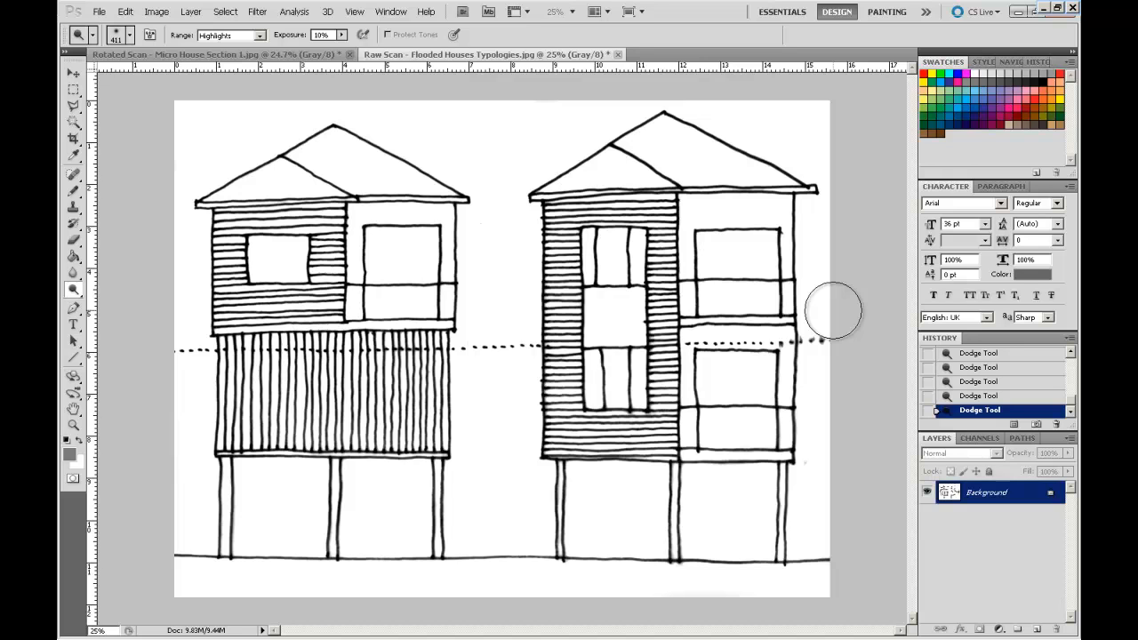
mouse_move(739, 306)
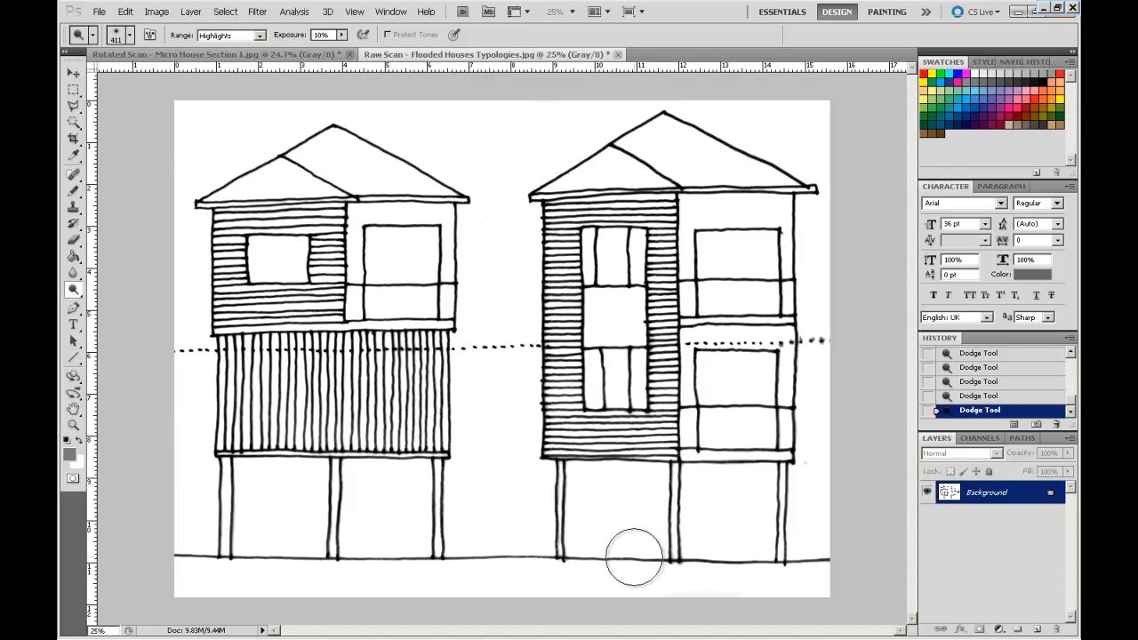
mouse_move(642, 544)
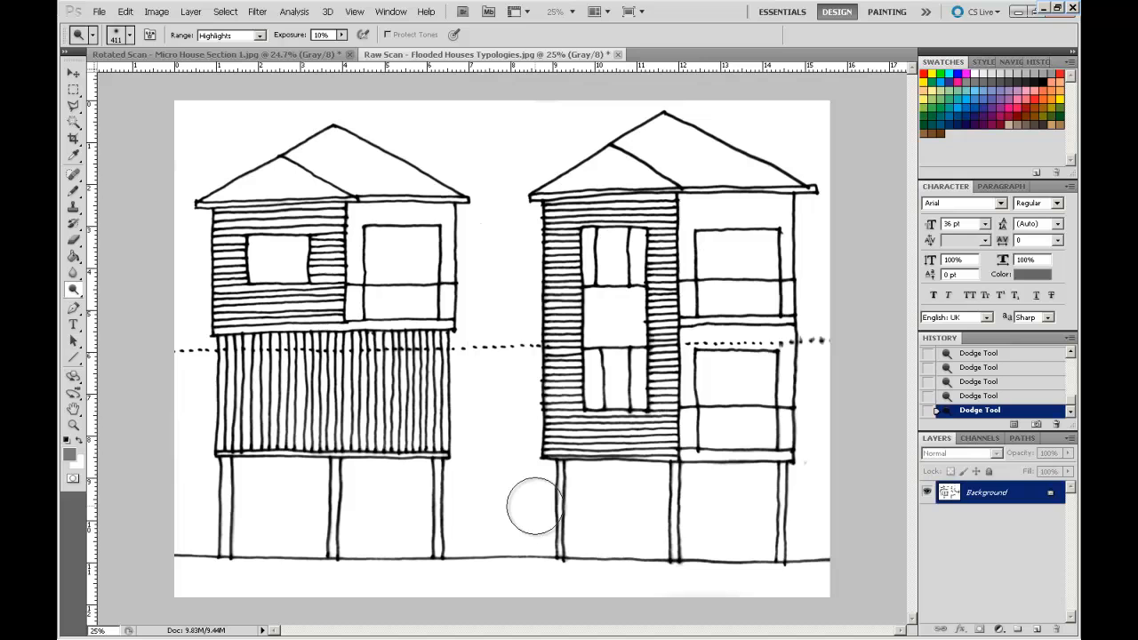
mouse_move(220, 186)
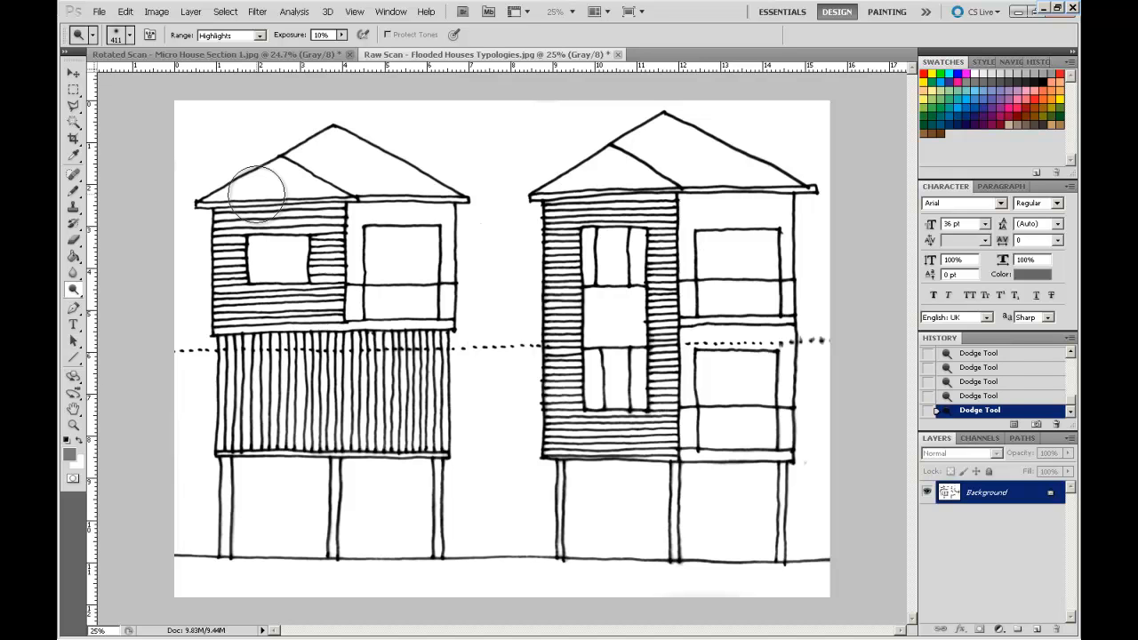
mouse_move(706, 195)
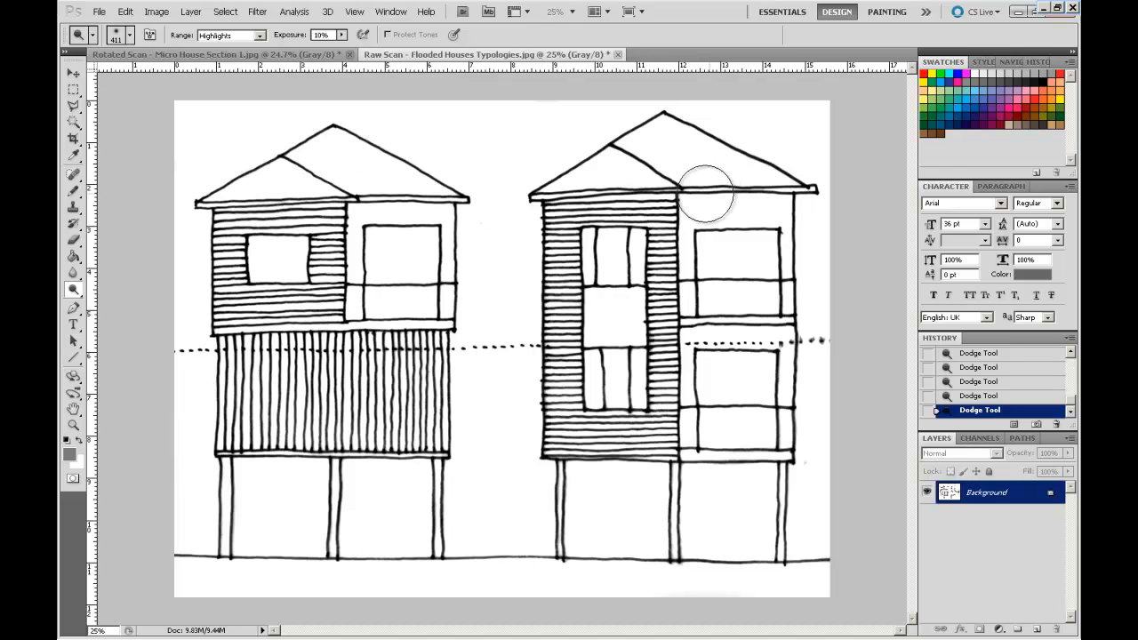
mouse_move(746, 249)
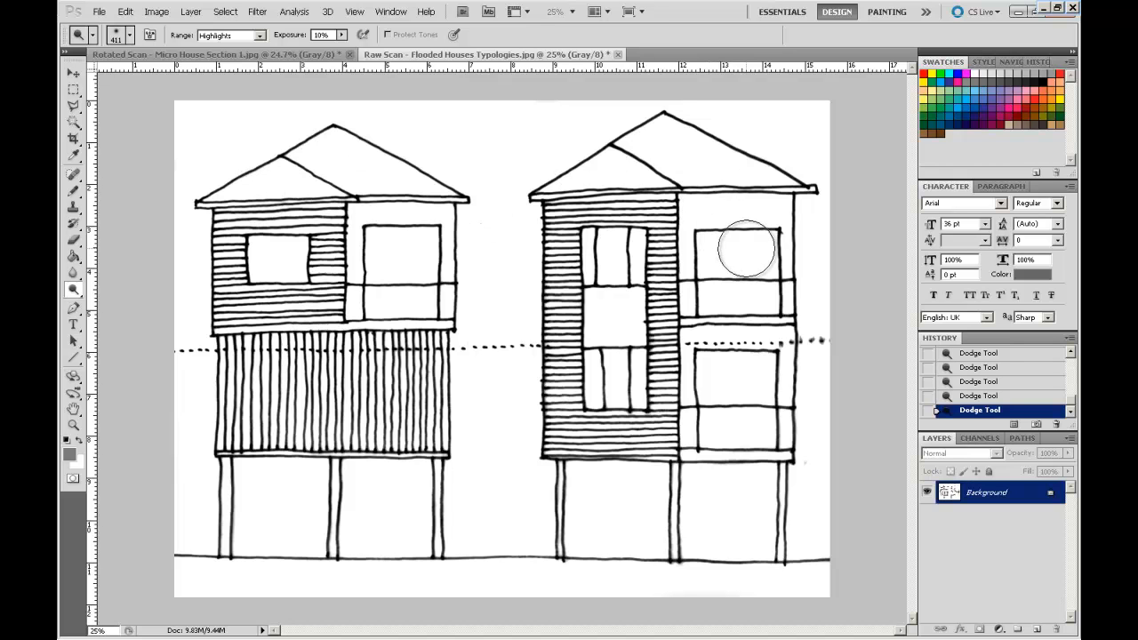